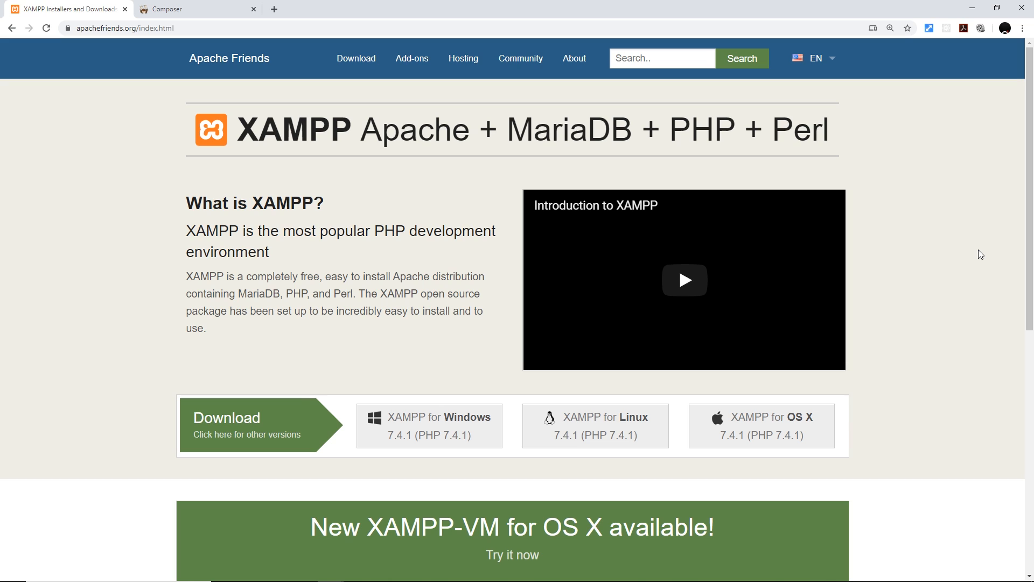
pyautogui.moveTo(972, 256)
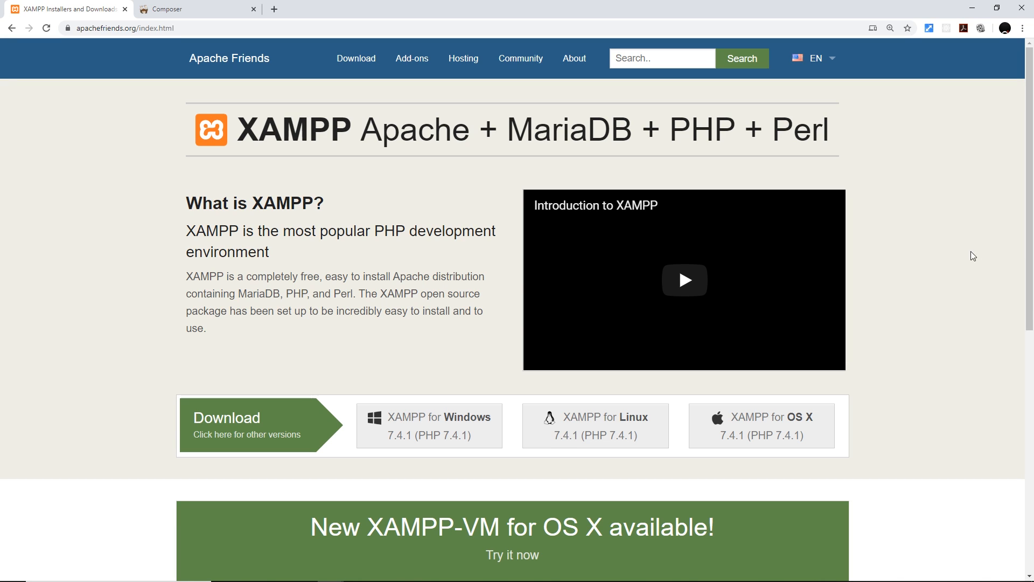
pyautogui.moveTo(466, 258)
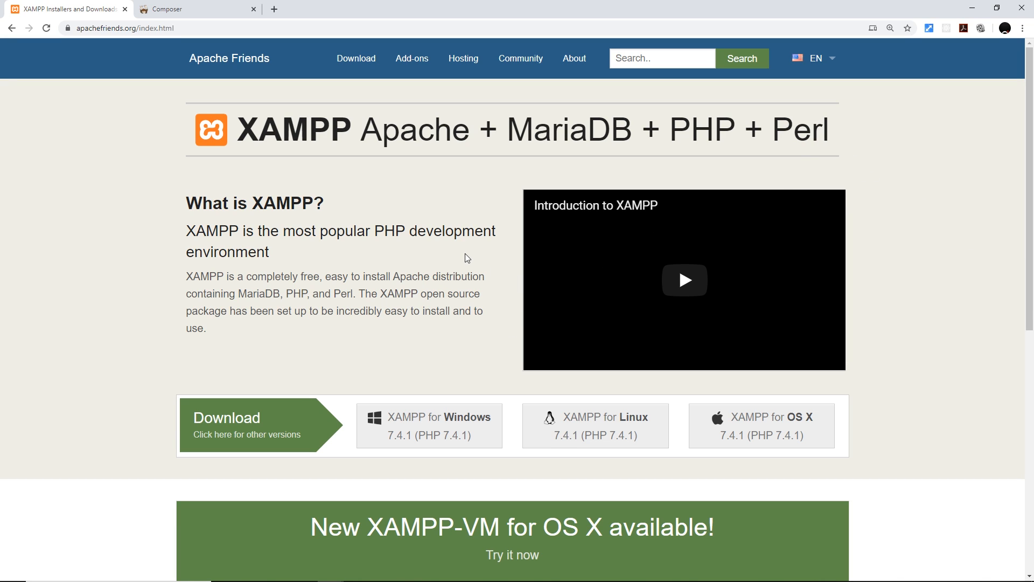
pyautogui.moveTo(343, 335)
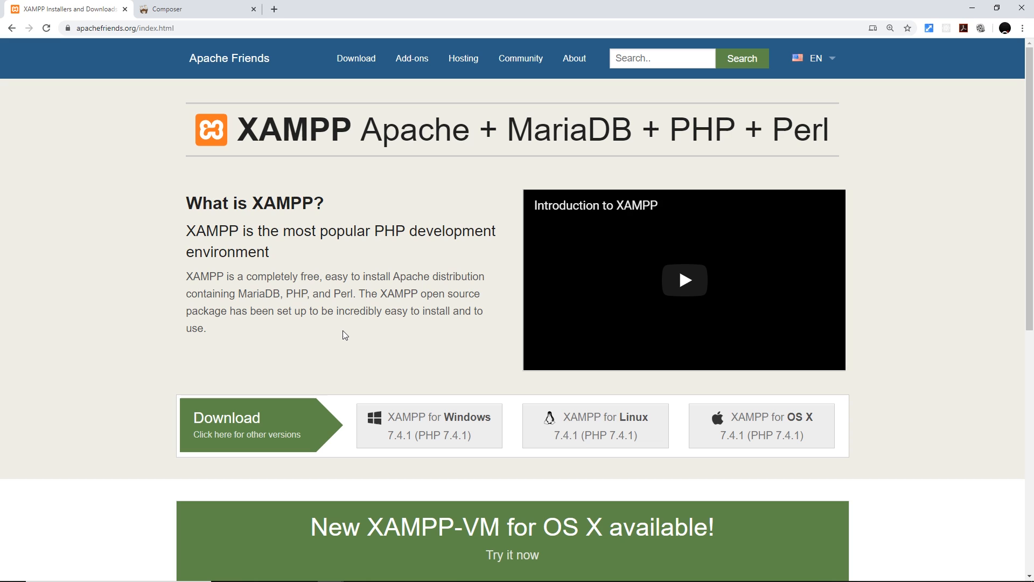
pyautogui.moveTo(574, 161)
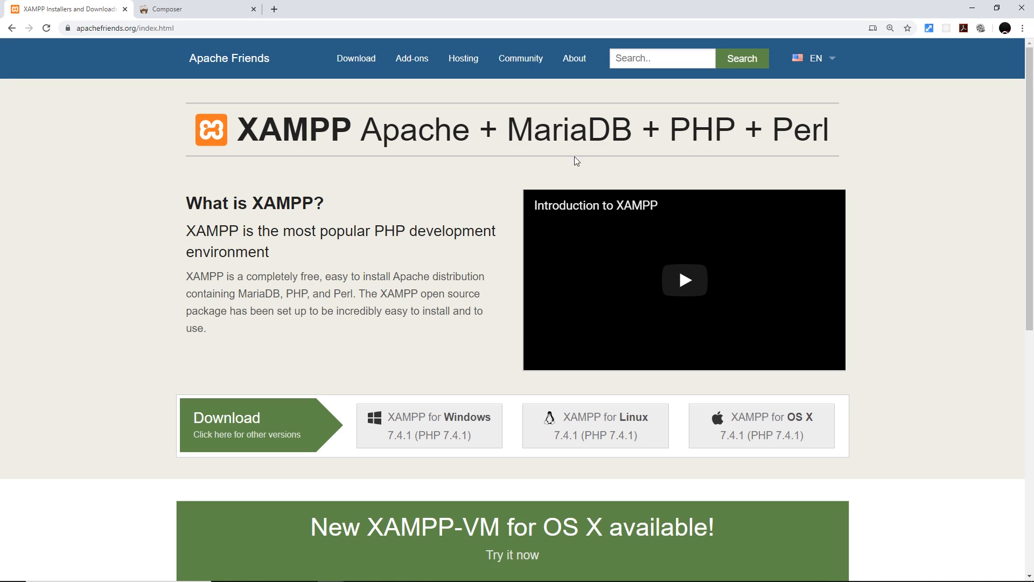
pyautogui.moveTo(605, 141)
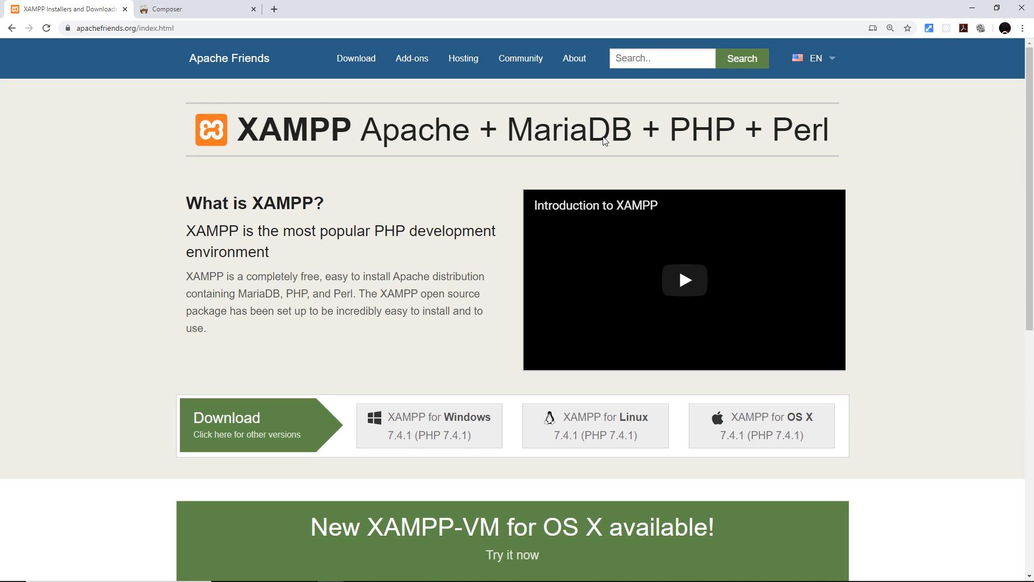
pyautogui.moveTo(625, 225)
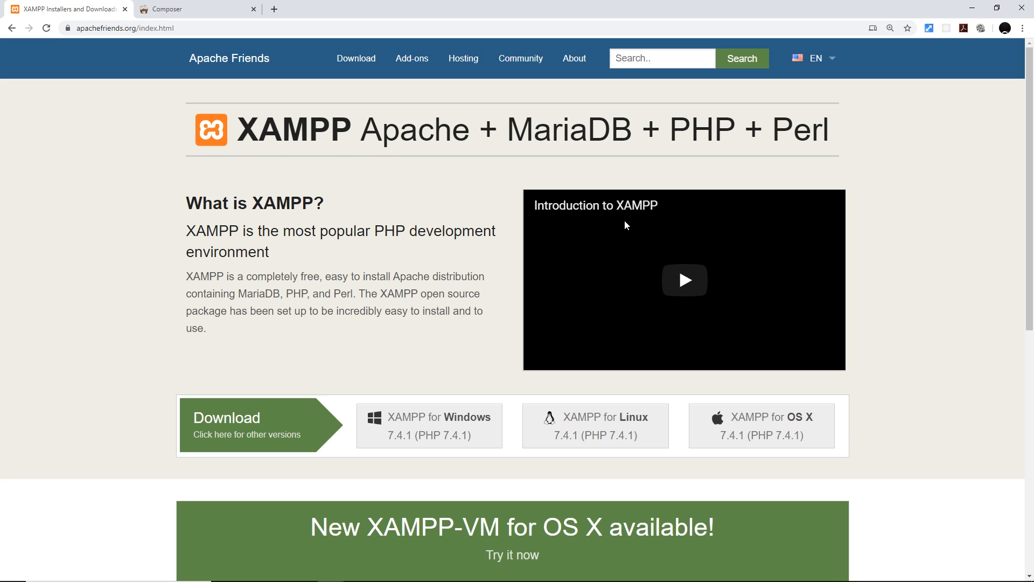
pyautogui.moveTo(629, 220)
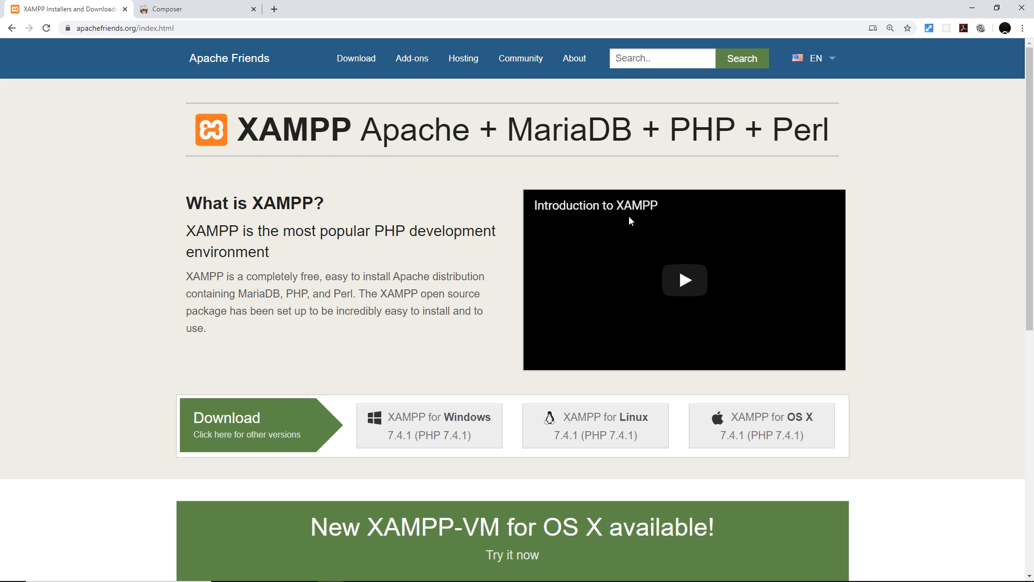
# - Switch to the Composer website and start loading its download page
pyautogui.click(195, 8)
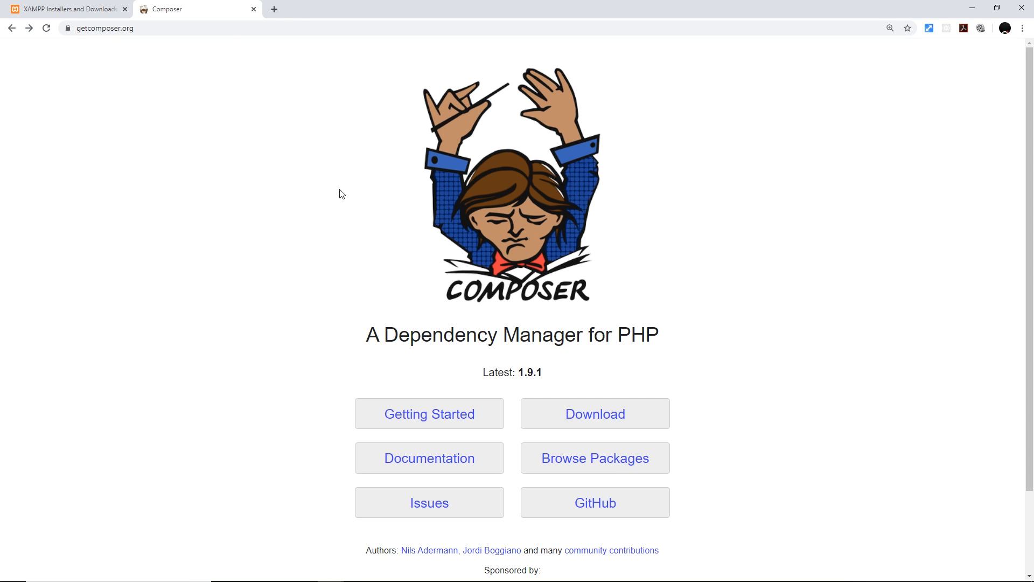
pyautogui.moveTo(510, 226)
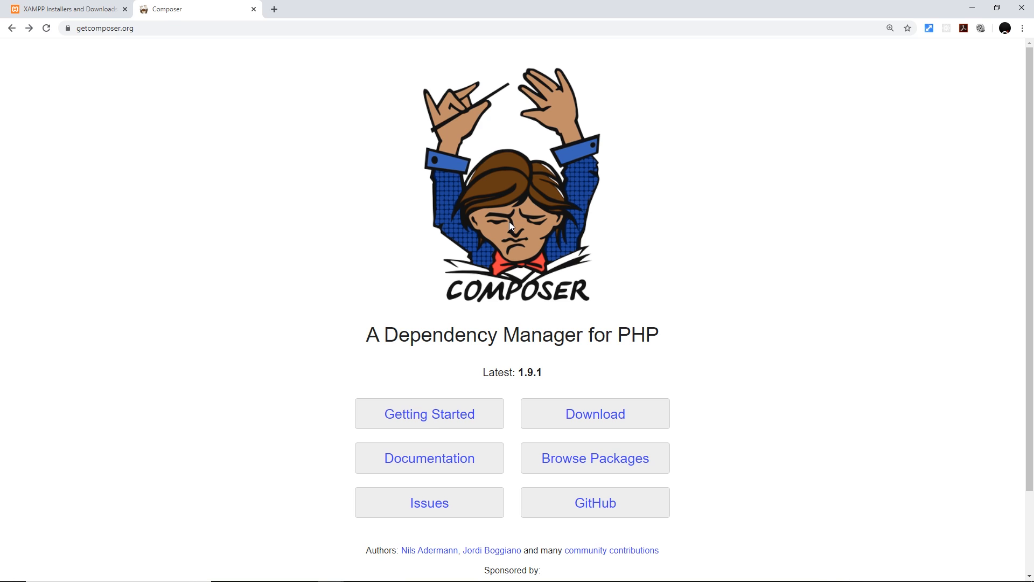
pyautogui.click(594, 413)
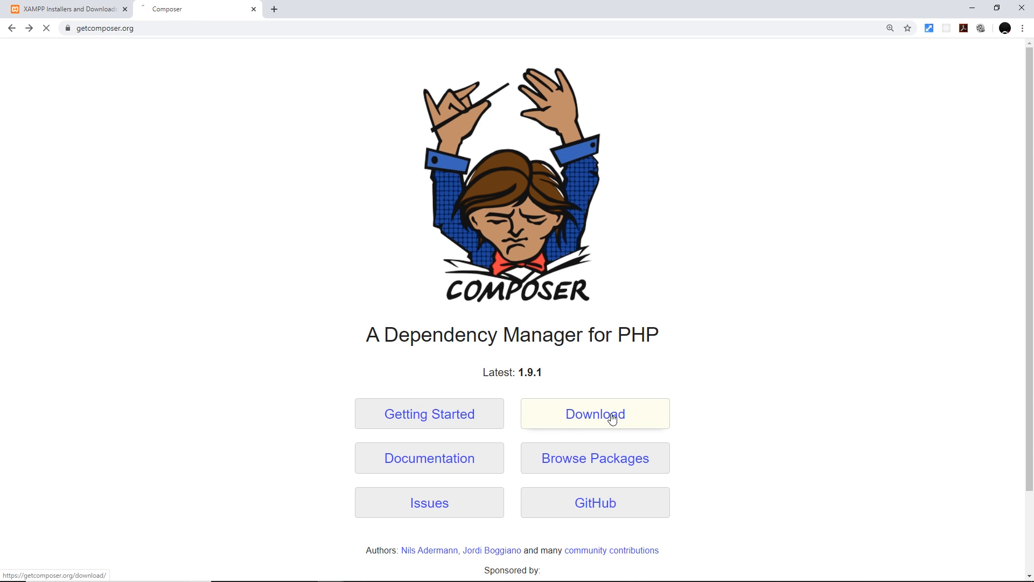
# - Open the Download Composer page with its Windows installer and command-line instructions
pyautogui.click(593, 413)
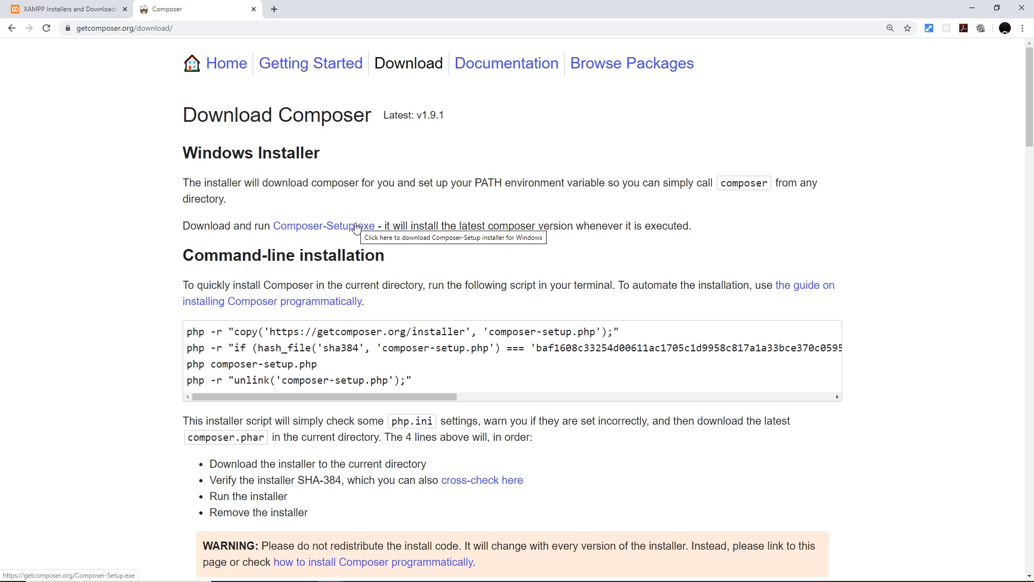
pyautogui.moveTo(396, 344)
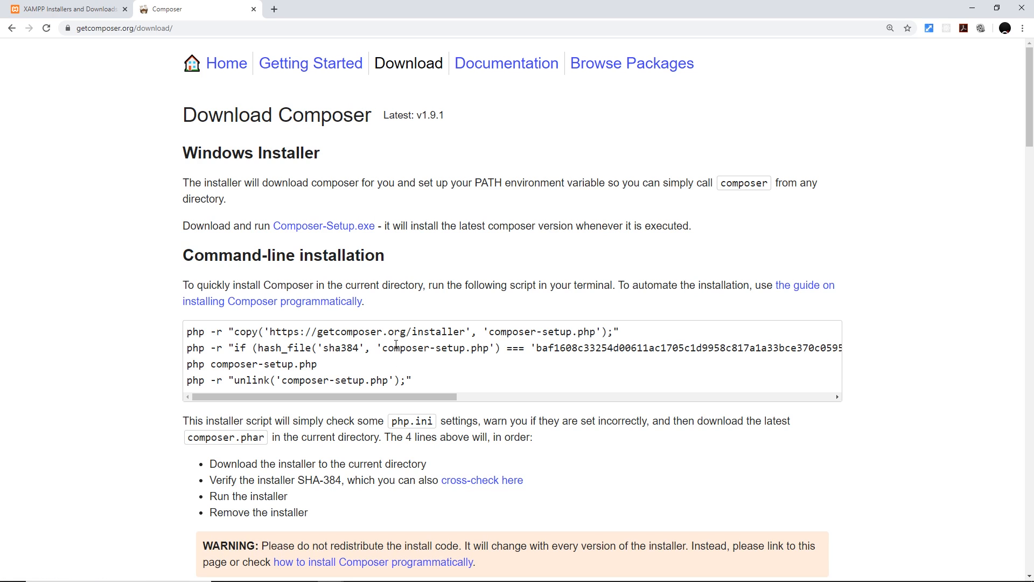
pyautogui.moveTo(429, 351)
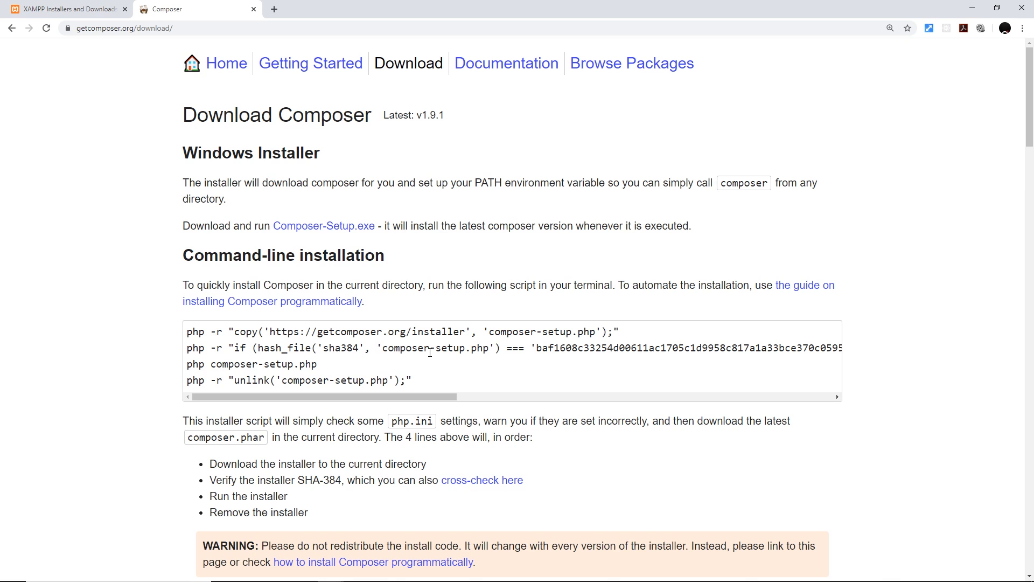
pyautogui.moveTo(486, 379)
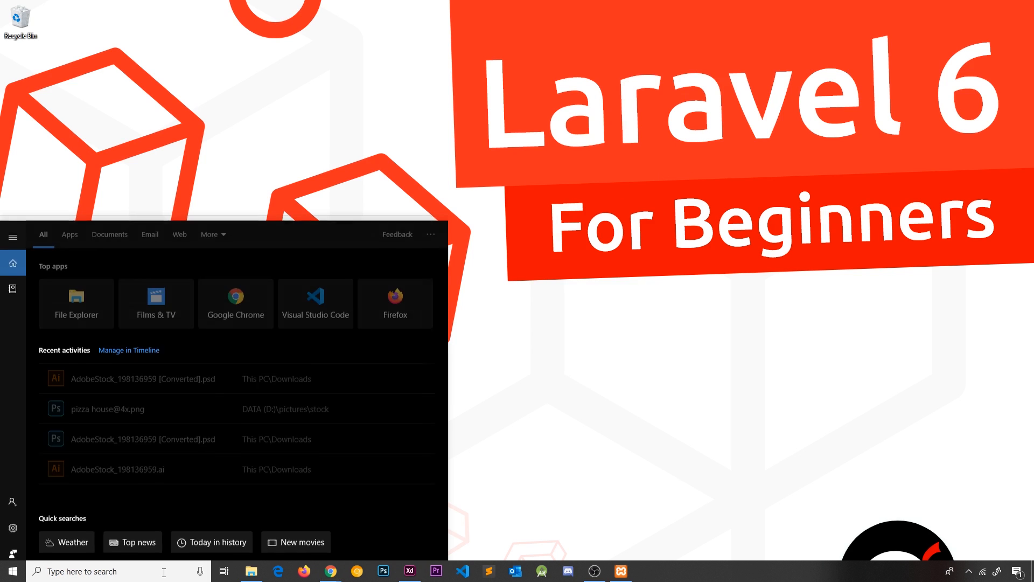
# - Launch cmd and run composer -V, confirming Composer version 1.9.1
pyautogui.write('cmd')
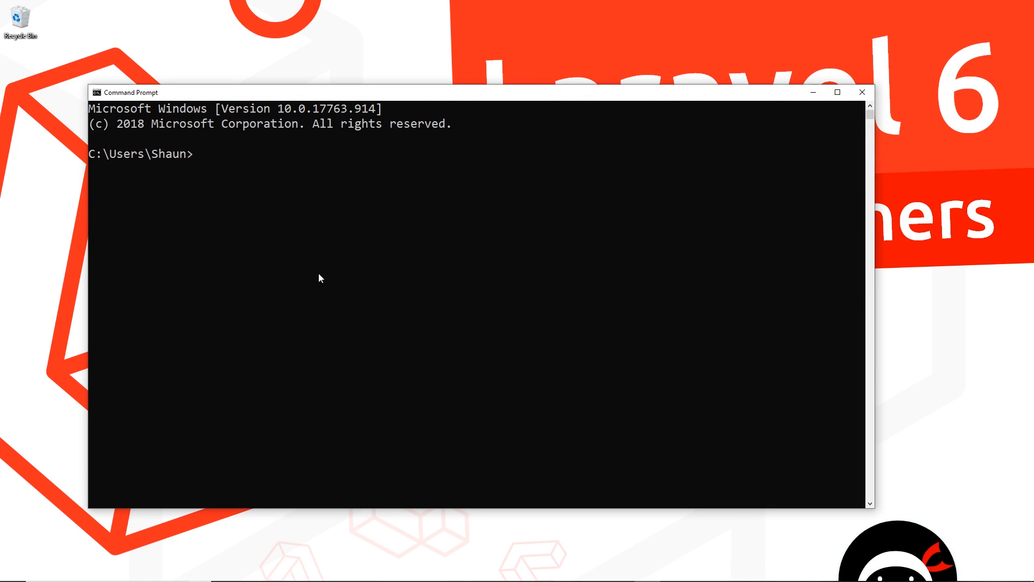
pyautogui.write('compose')
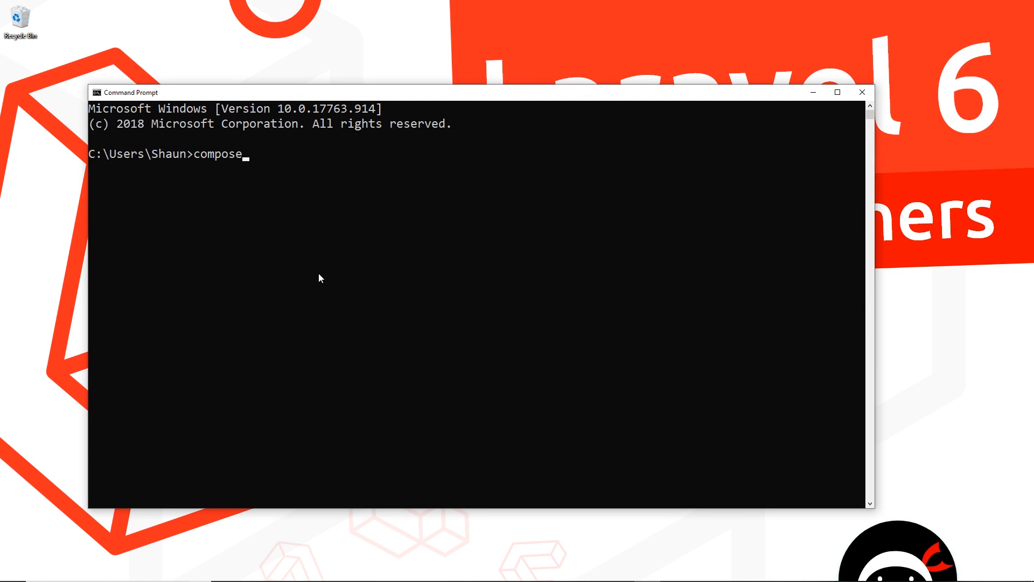
pyautogui.write('r -V')
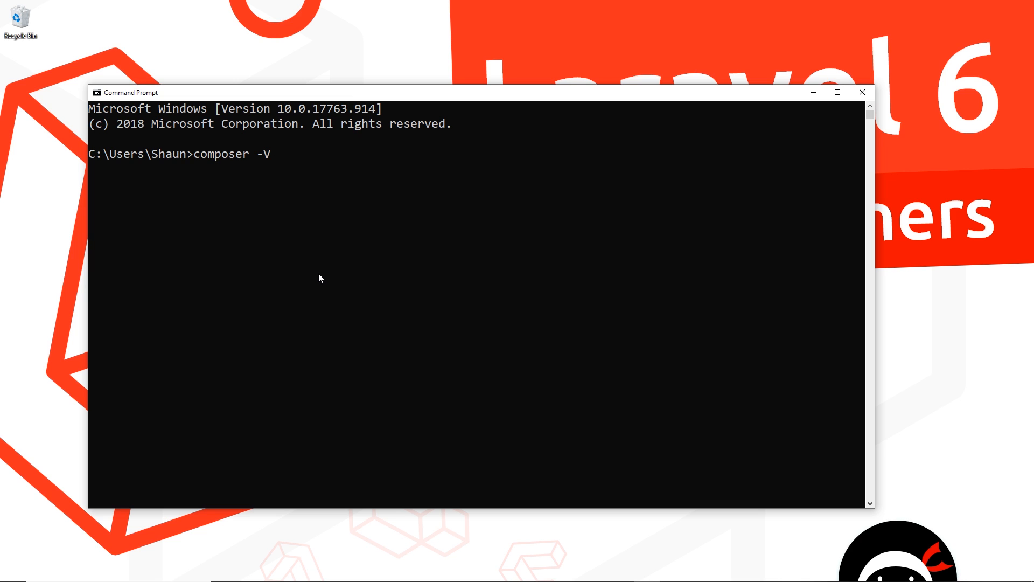
pyautogui.press('Return')
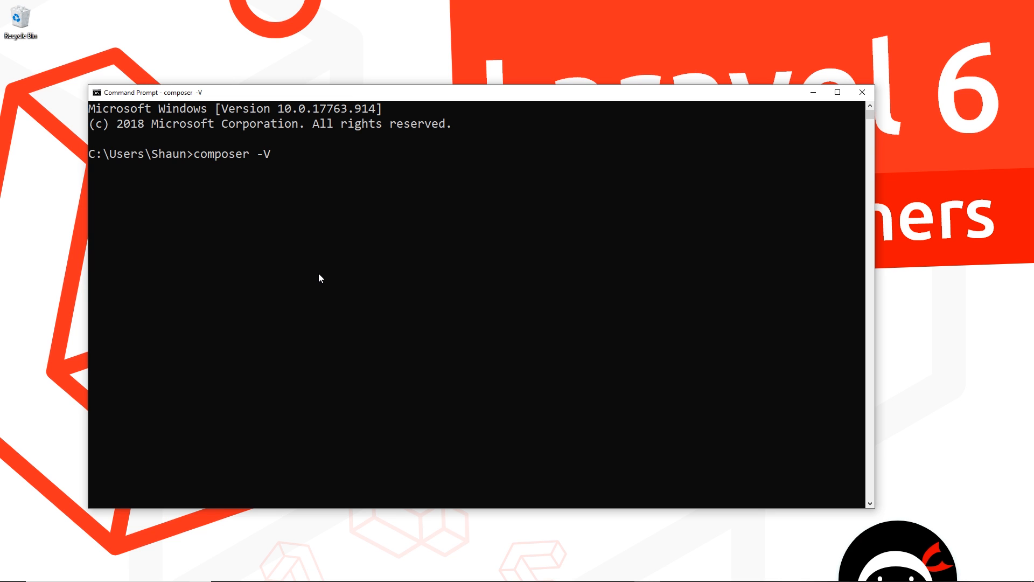
pyautogui.press('Return')
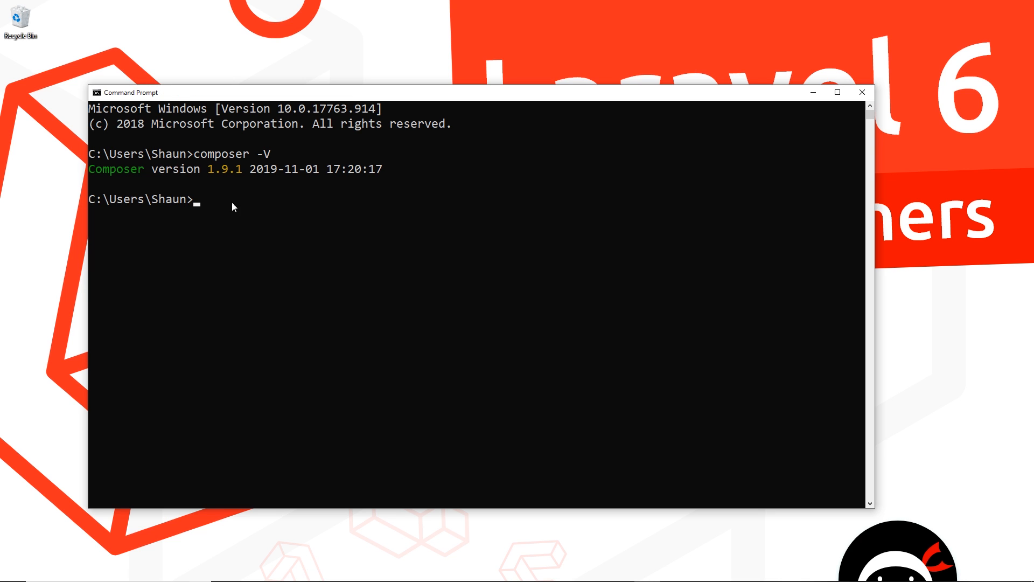
pyautogui.moveTo(250, 197)
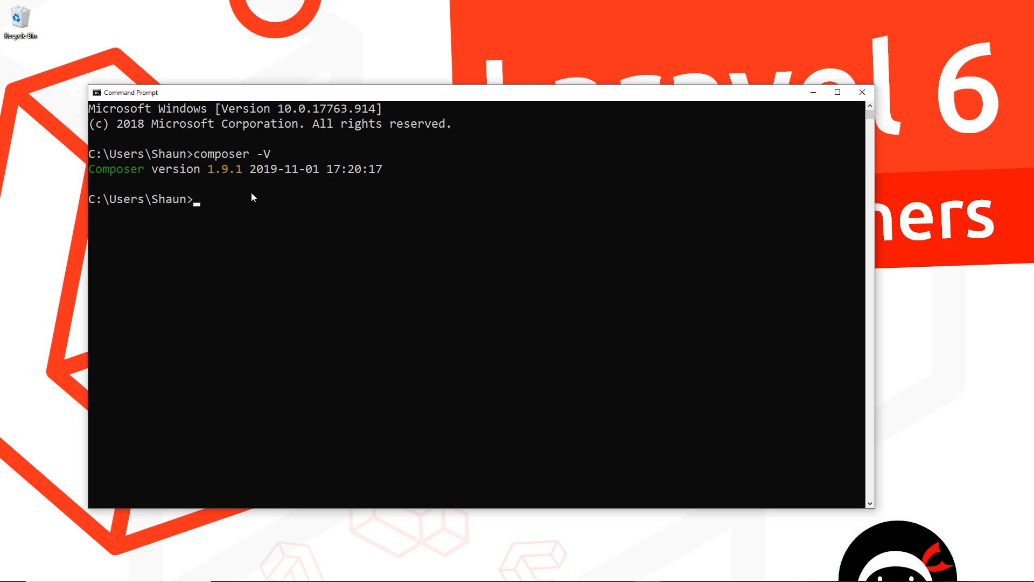
pyautogui.moveTo(252, 203)
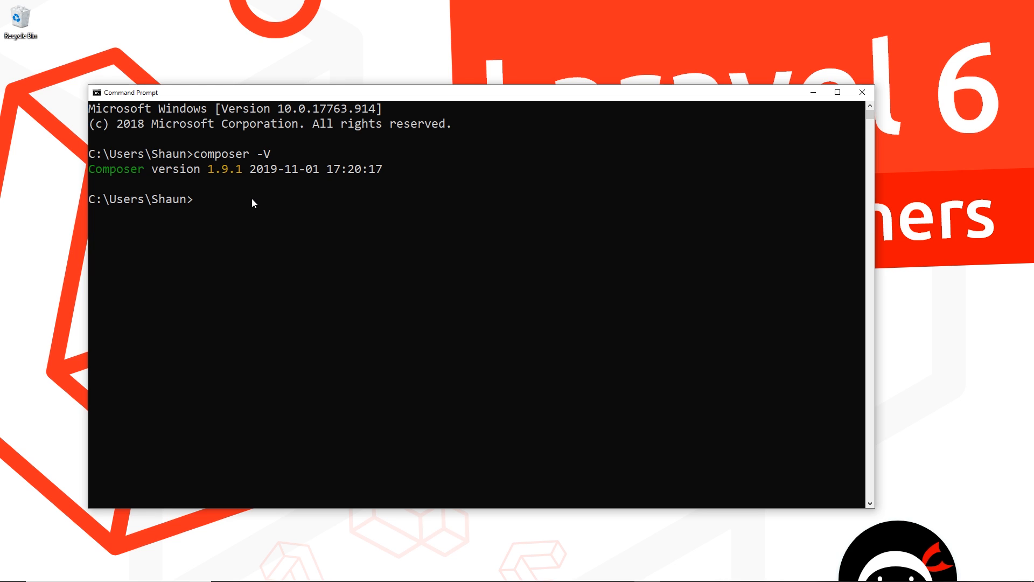
# - Install laravel/installer globally with 'composer global require laravel/installer'
pyautogui.write('COMPOSER')
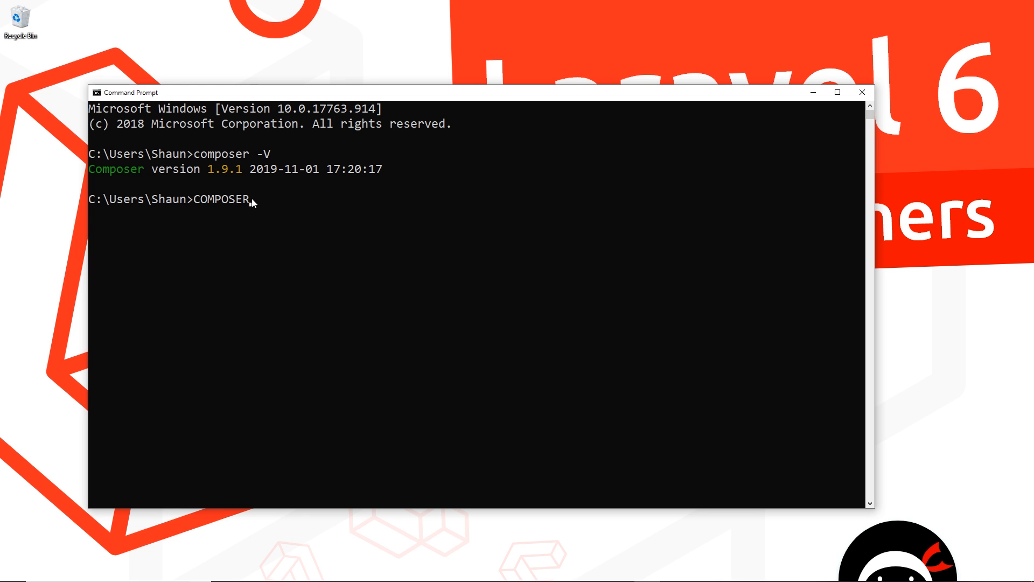
pyautogui.write('GLOBAL')
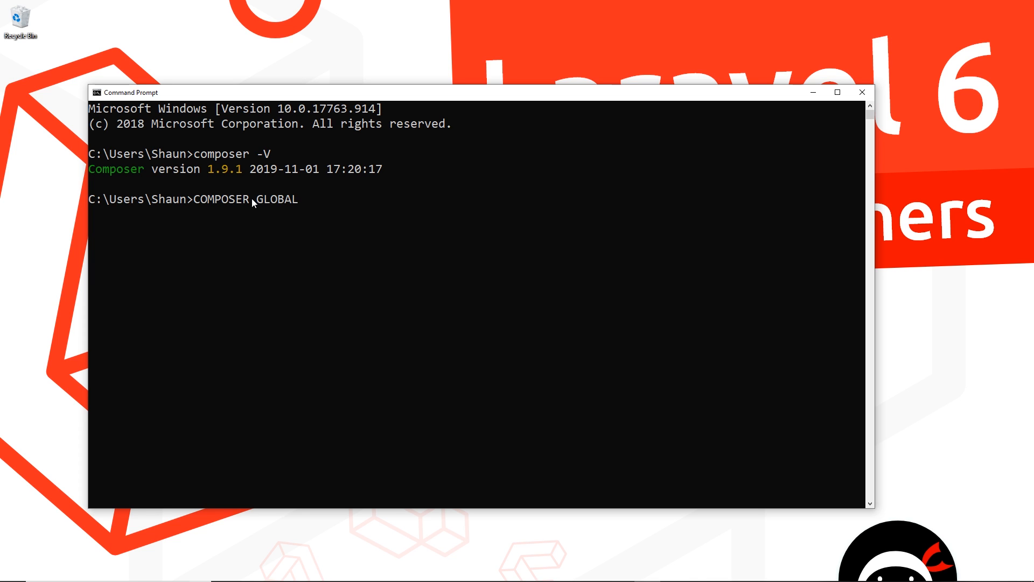
pyautogui.press('Backspace')
pyautogui.write('composer')
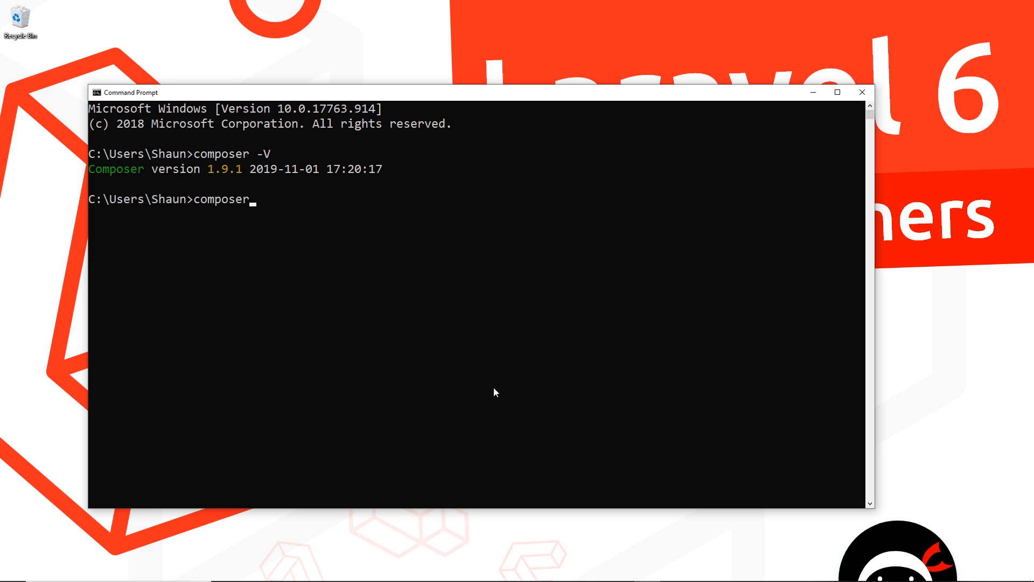
pyautogui.write('global')
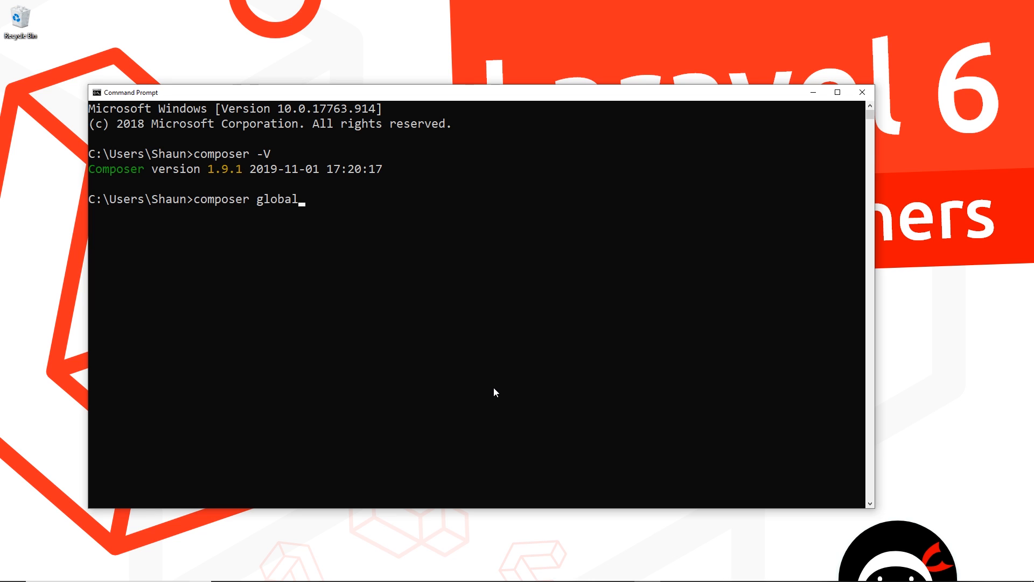
pyautogui.write('require')
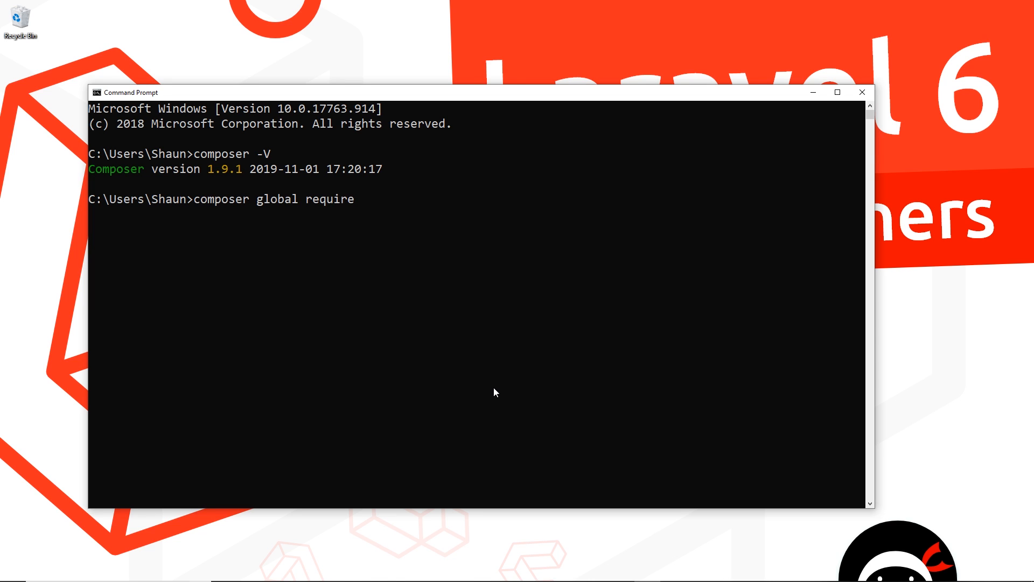
pyautogui.write('laravel')
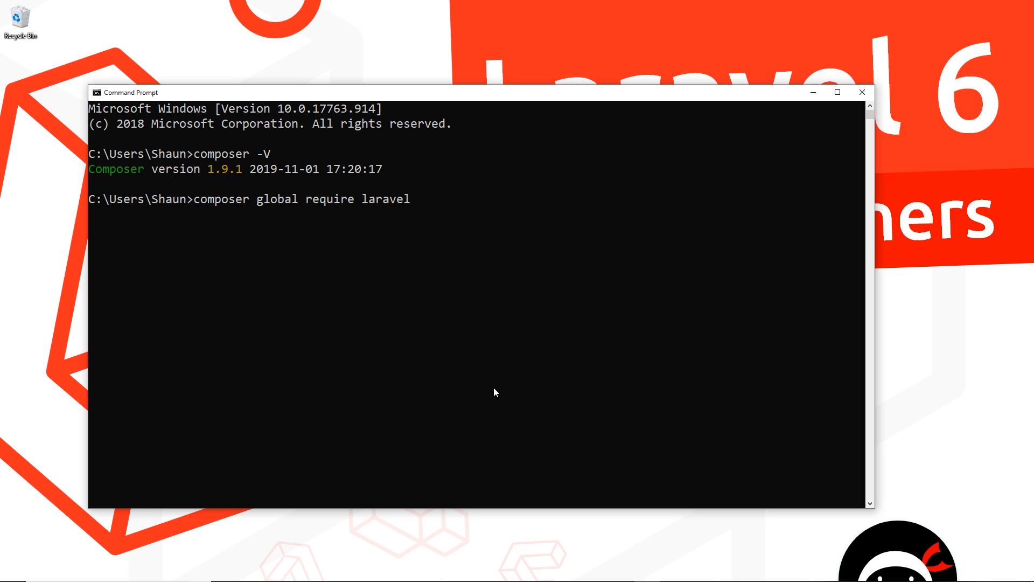
pyautogui.write('/installer')
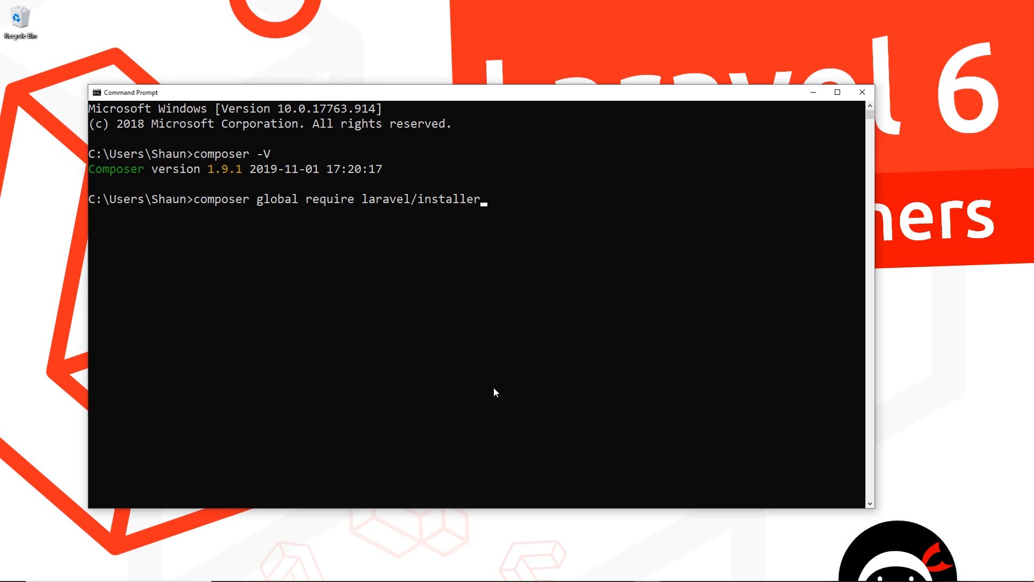
pyautogui.press('Return')
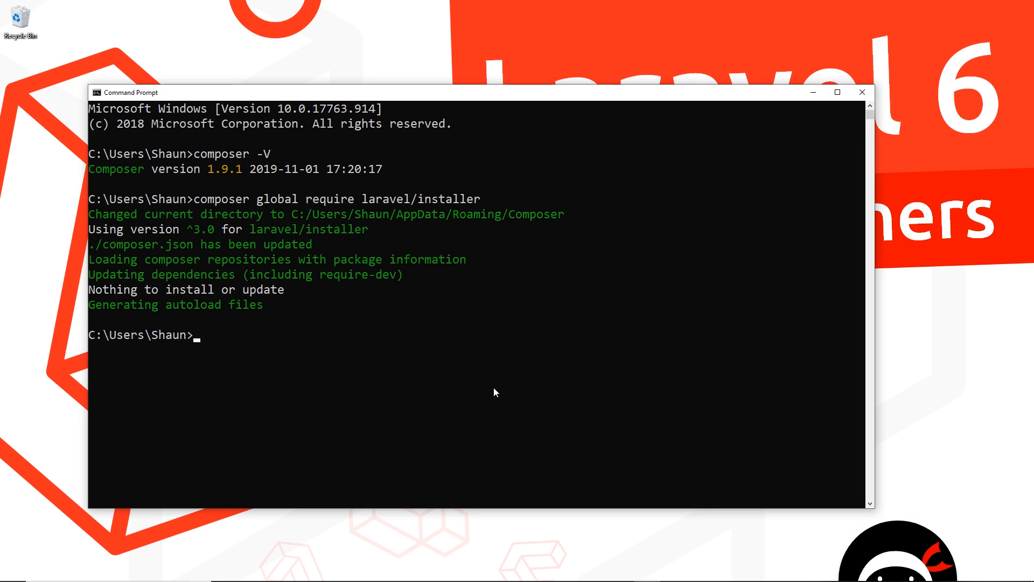
# - Change the working directory into the Documents folder with 'cd documents'
pyautogui.write('cd docume')
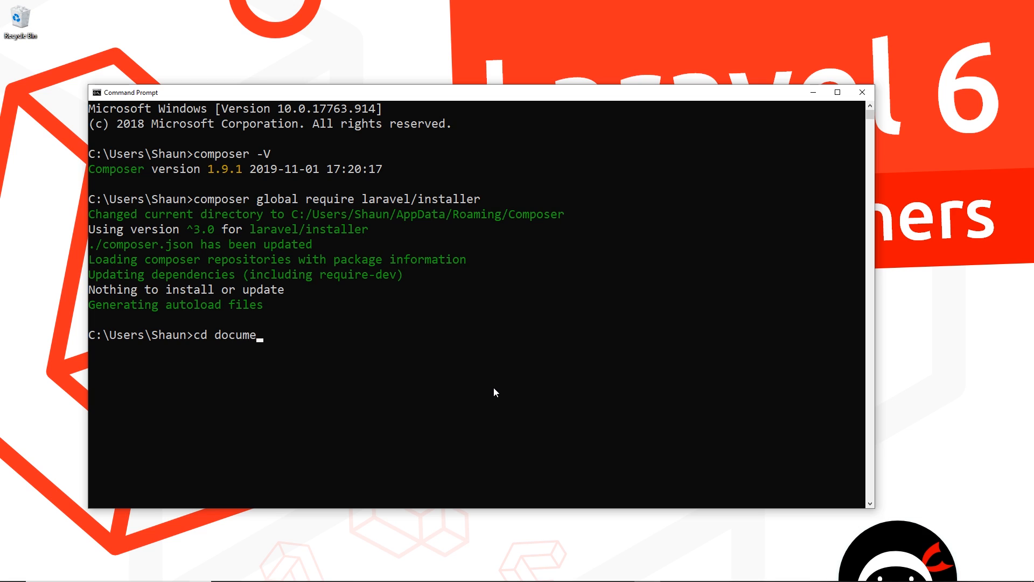
pyautogui.write('nts')
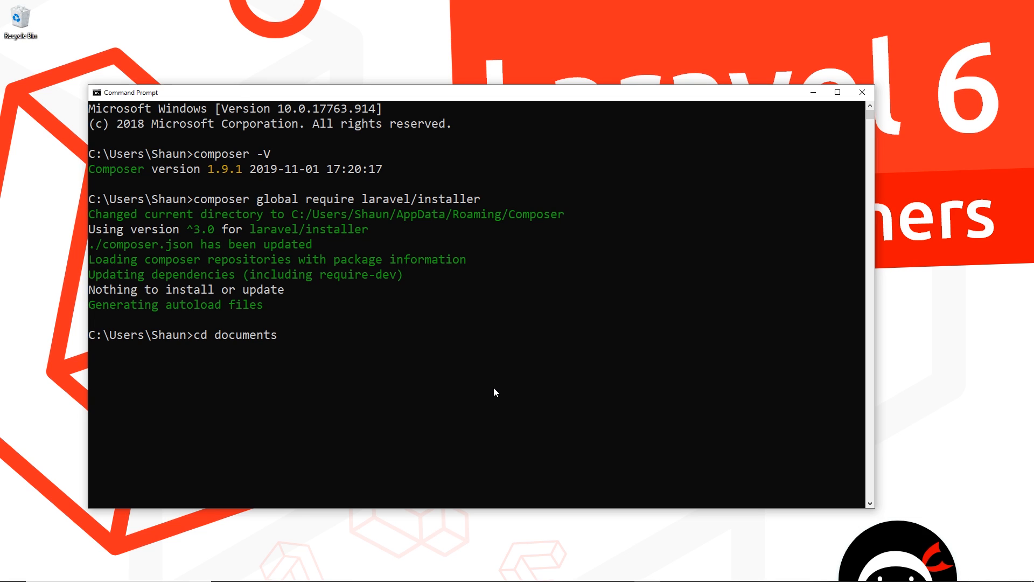
pyautogui.press('Return')
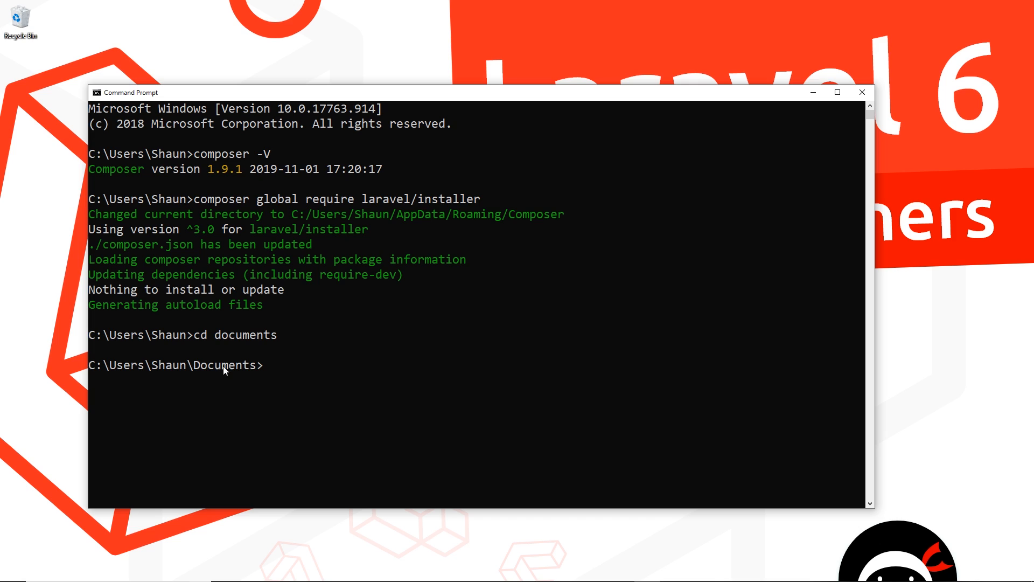
pyautogui.moveTo(449, 403)
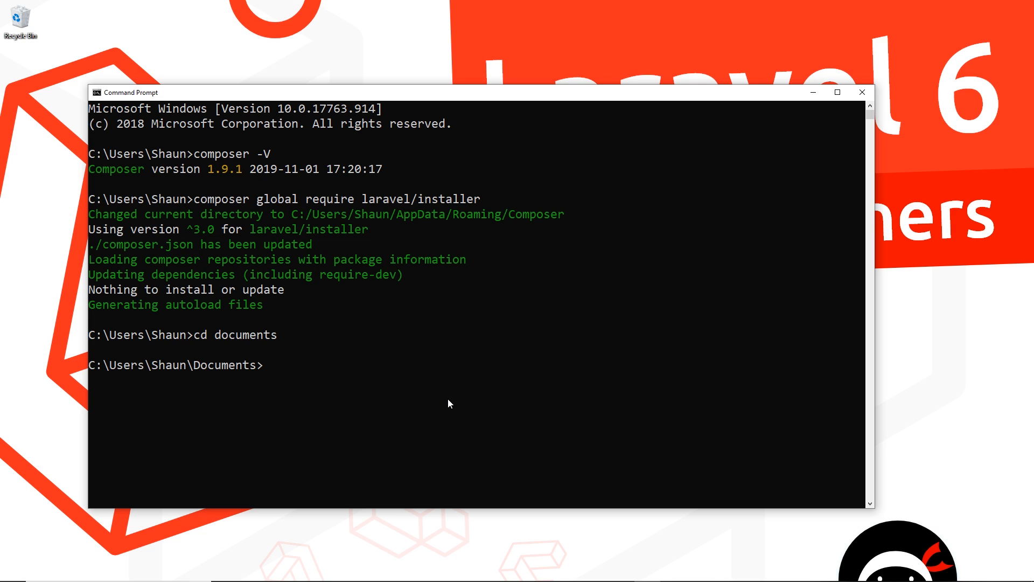
pyautogui.write('cd ..')
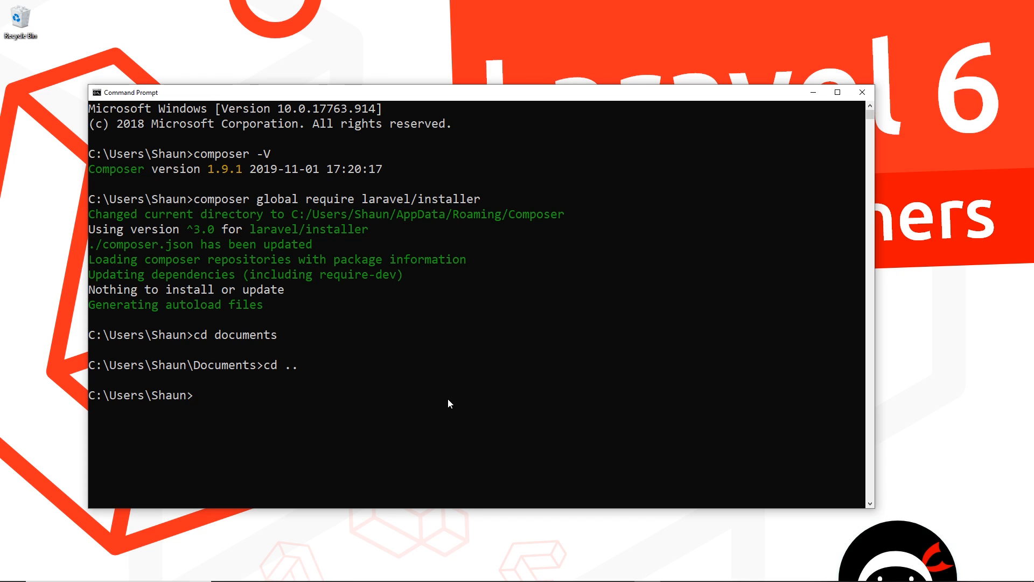
# - From Documents, create the Laravel project with 'laravel new pizzahouse' until 'Application ready'
pyautogui.write('cd document')
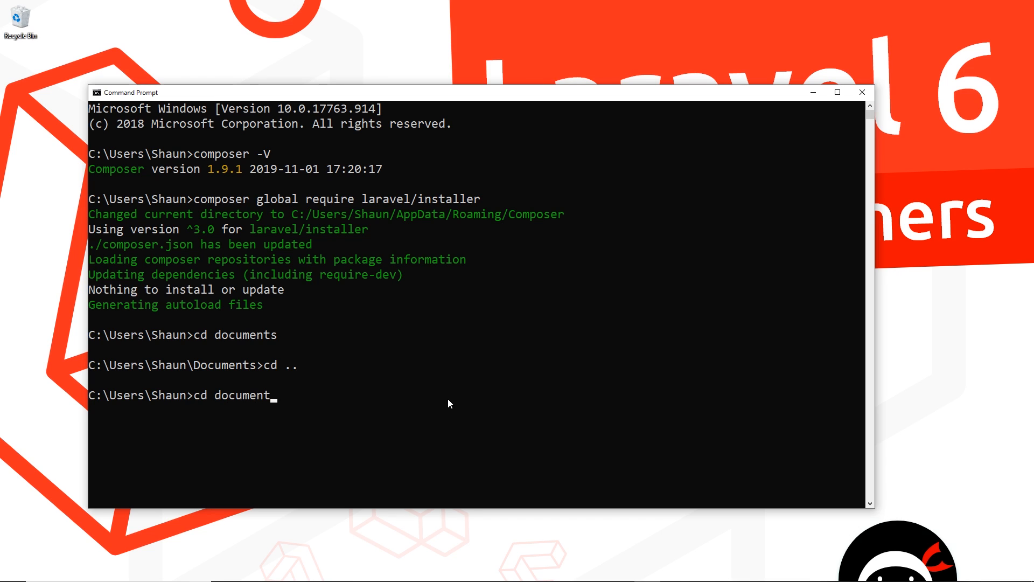
pyautogui.press('Return')
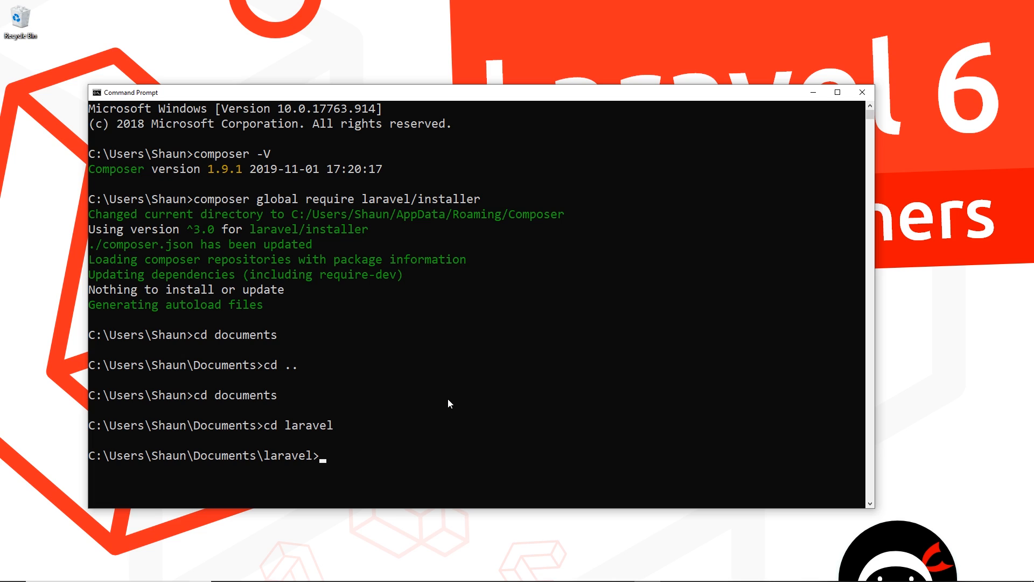
pyautogui.write('l')
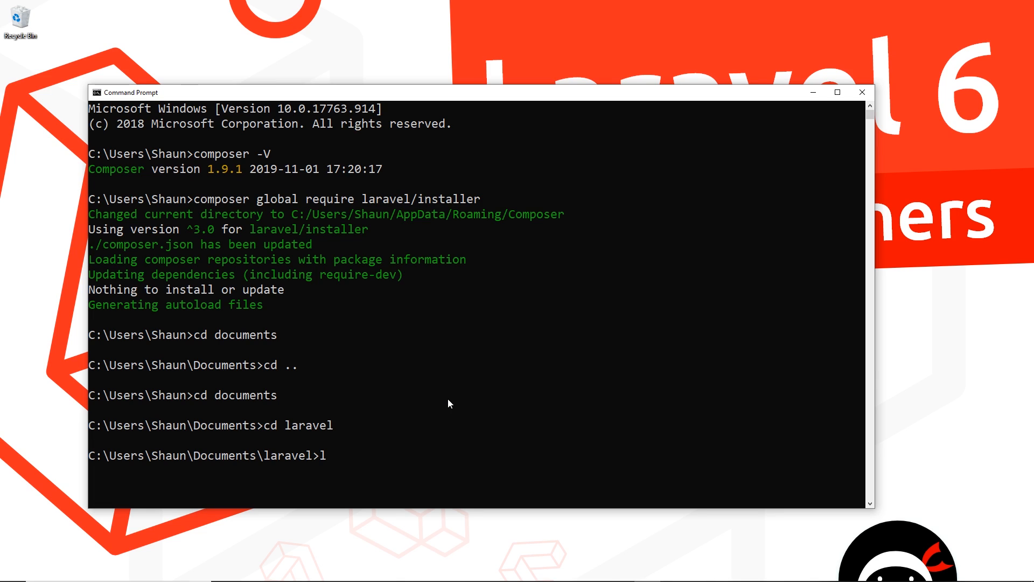
pyautogui.write('aravel')
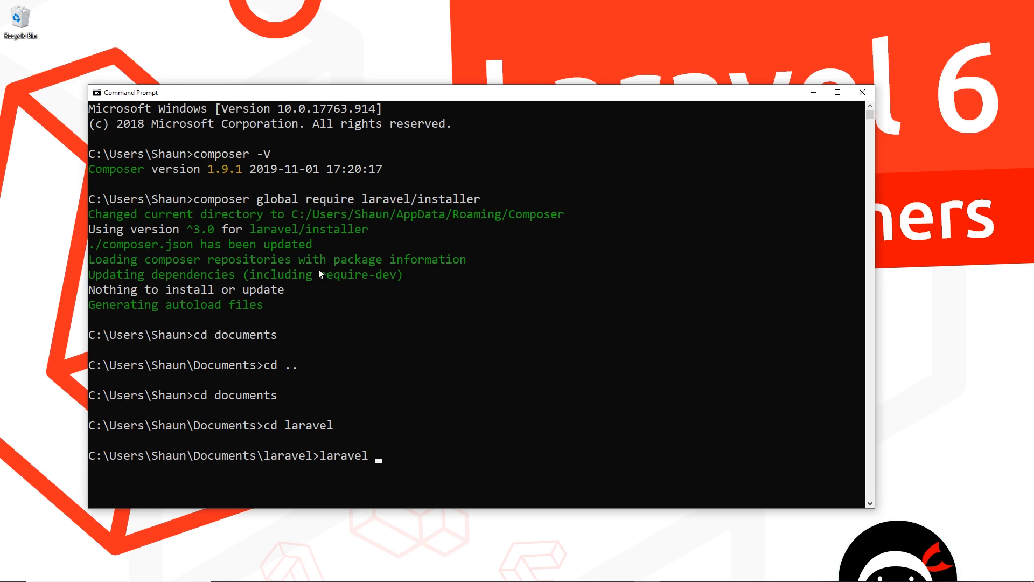
pyautogui.moveTo(423, 487)
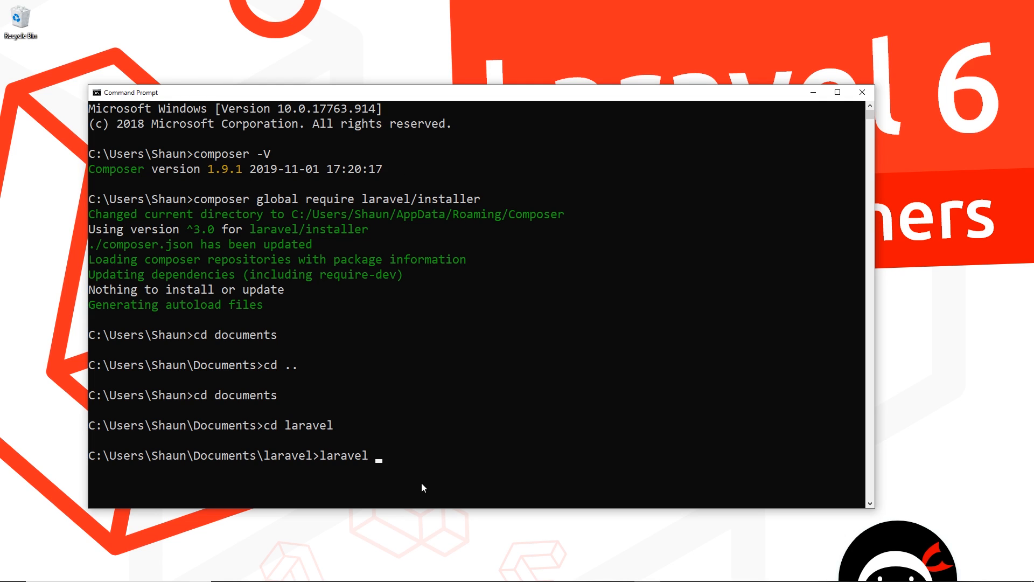
pyautogui.write('new')
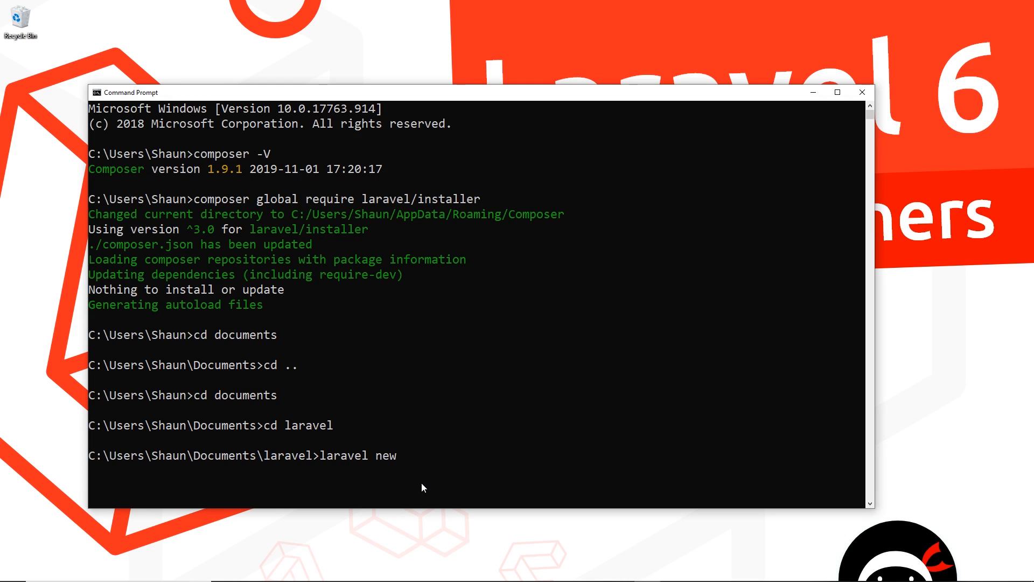
pyautogui.write('pizz')
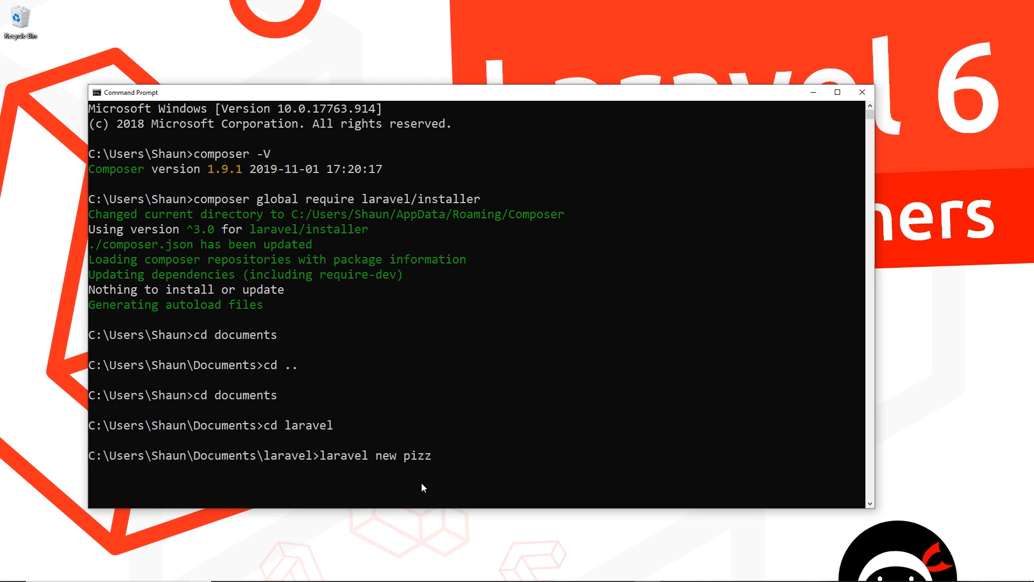
pyautogui.write('ahouse')
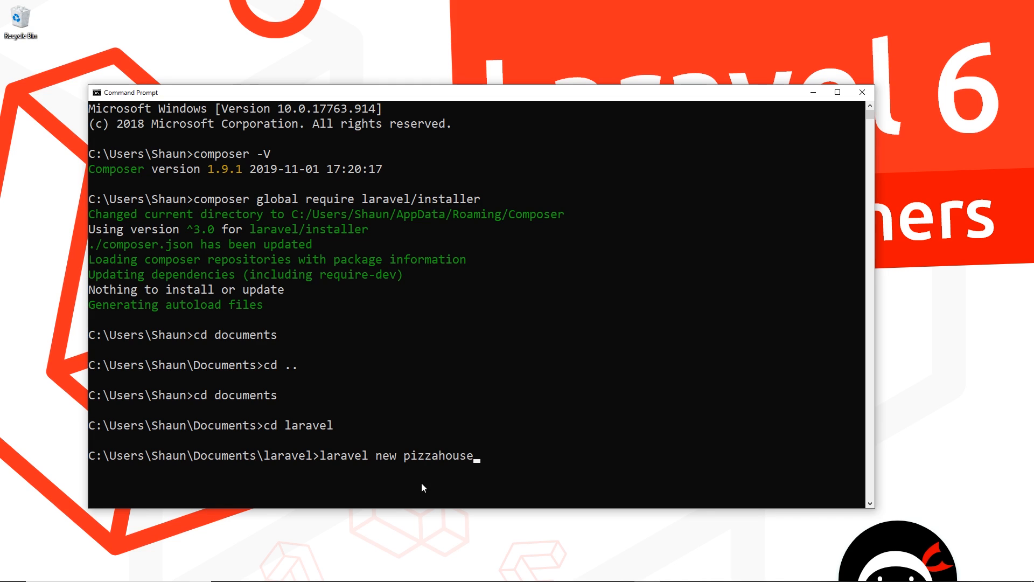
pyautogui.press('Return')
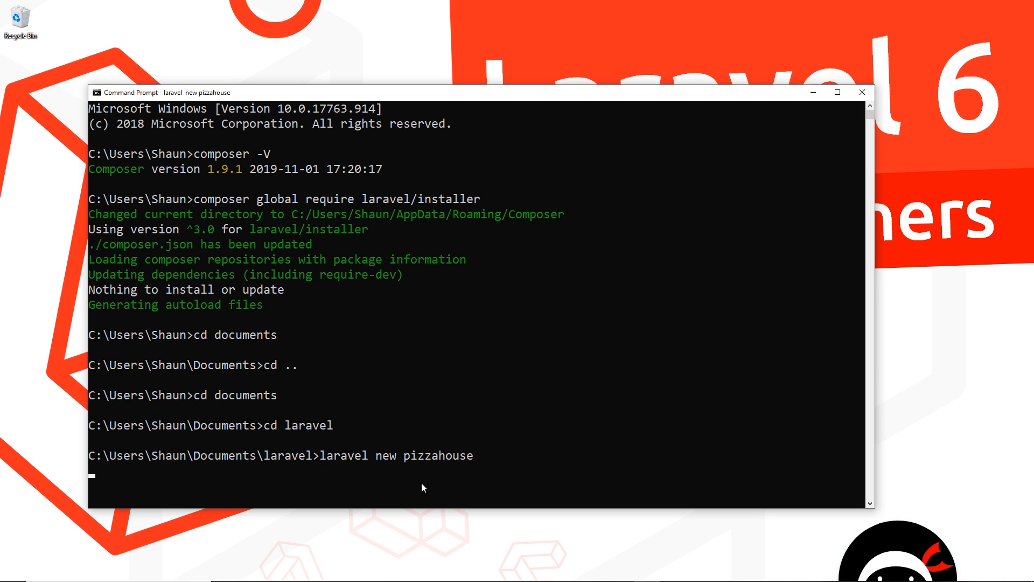
pyautogui.press('Return')
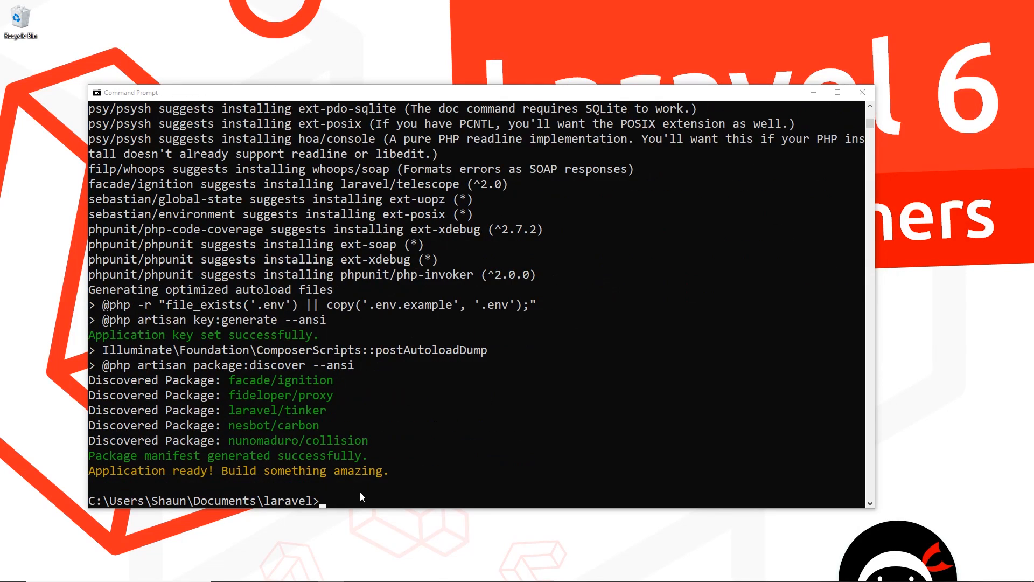
pyautogui.moveTo(554, 315)
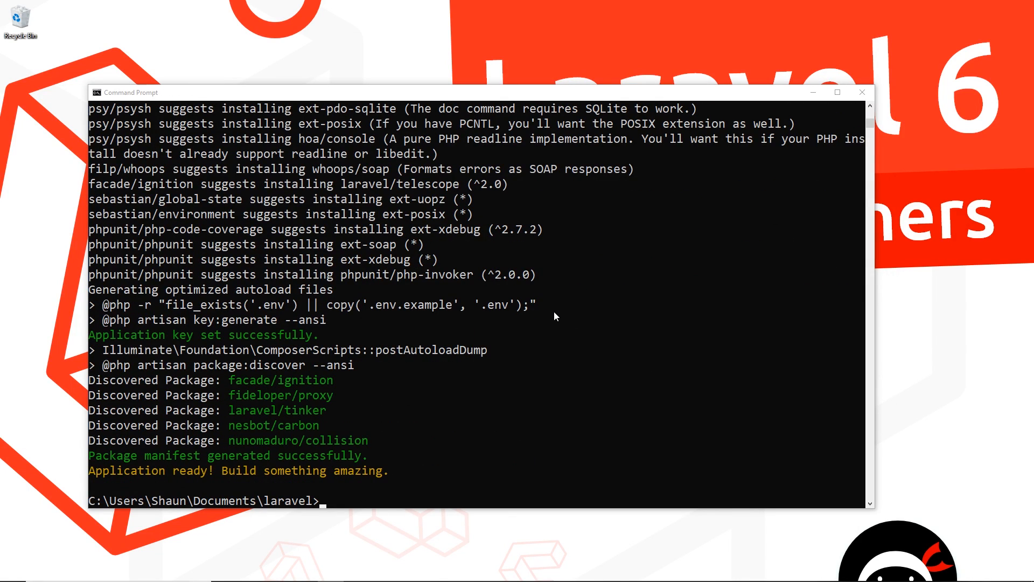
pyautogui.moveTo(561, 317)
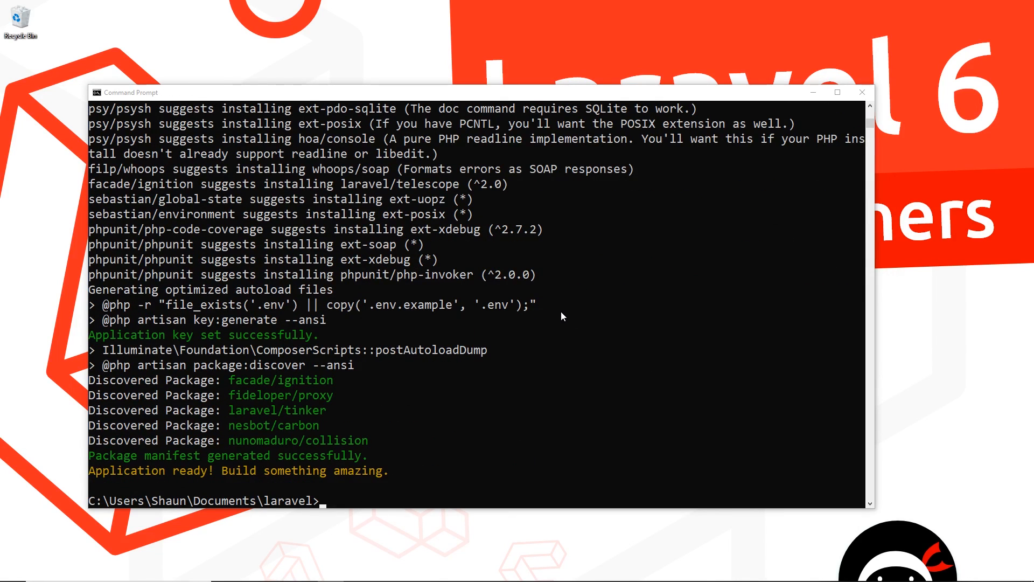
# - Enter the pizzahouse folder and open it in VS Code with 'code .'
pyautogui.write('c')
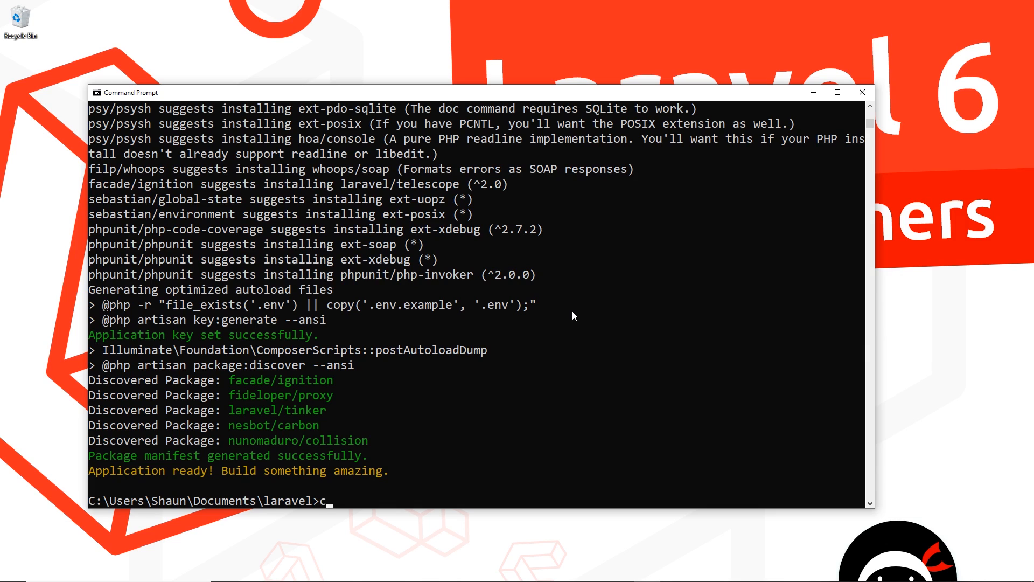
pyautogui.write('d pizz')
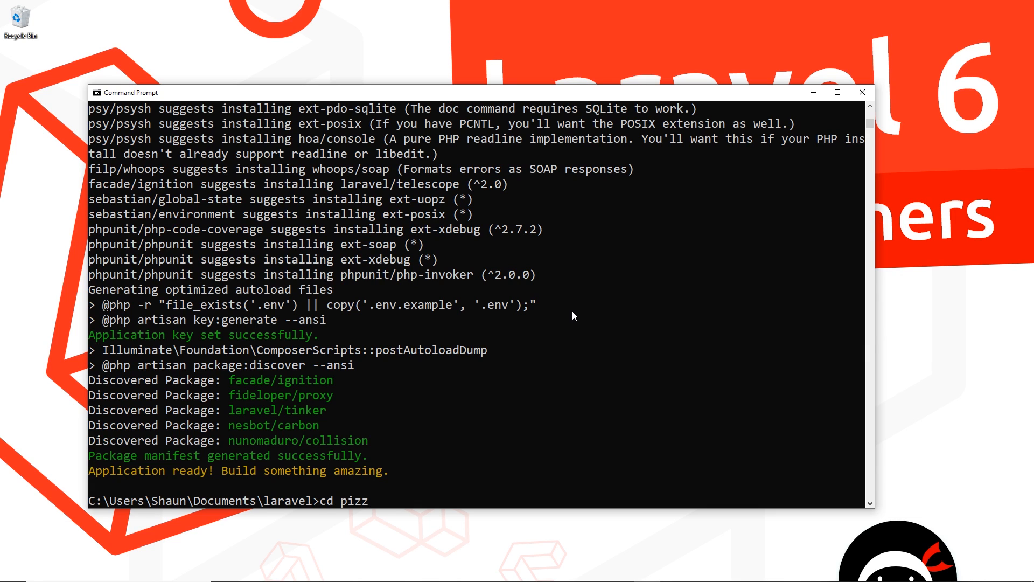
pyautogui.press('Return')
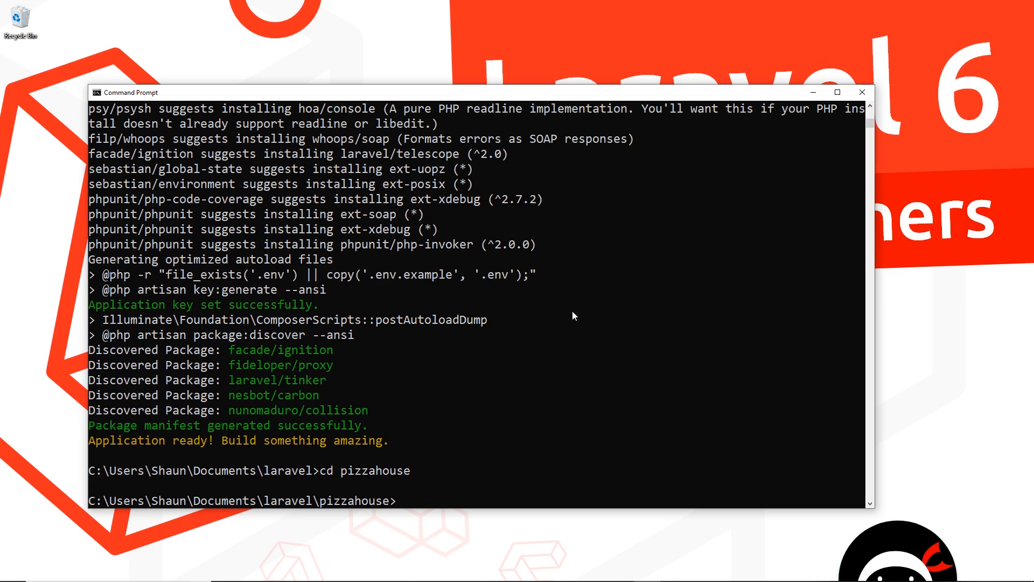
pyautogui.write('code .')
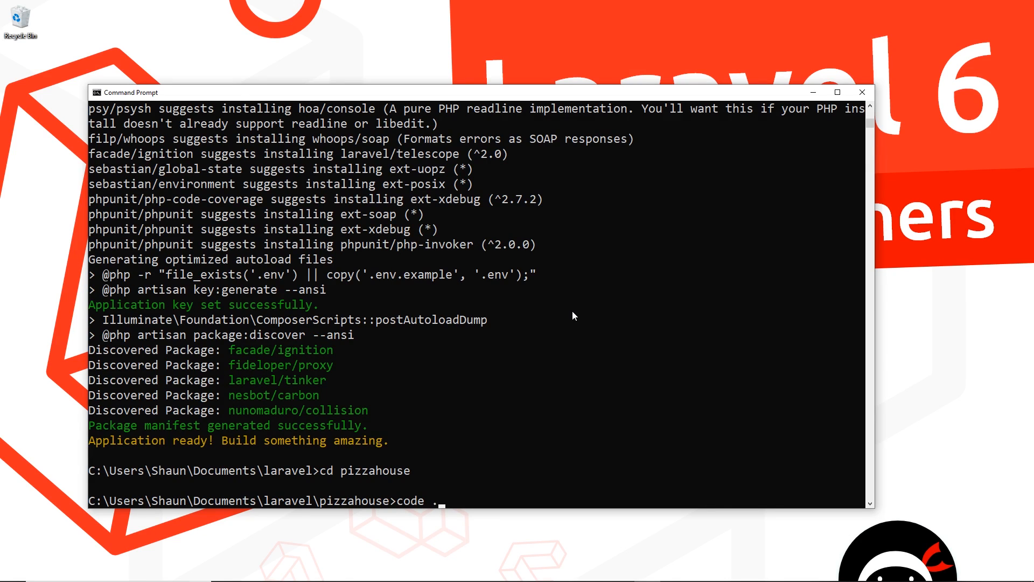
pyautogui.press('Return')
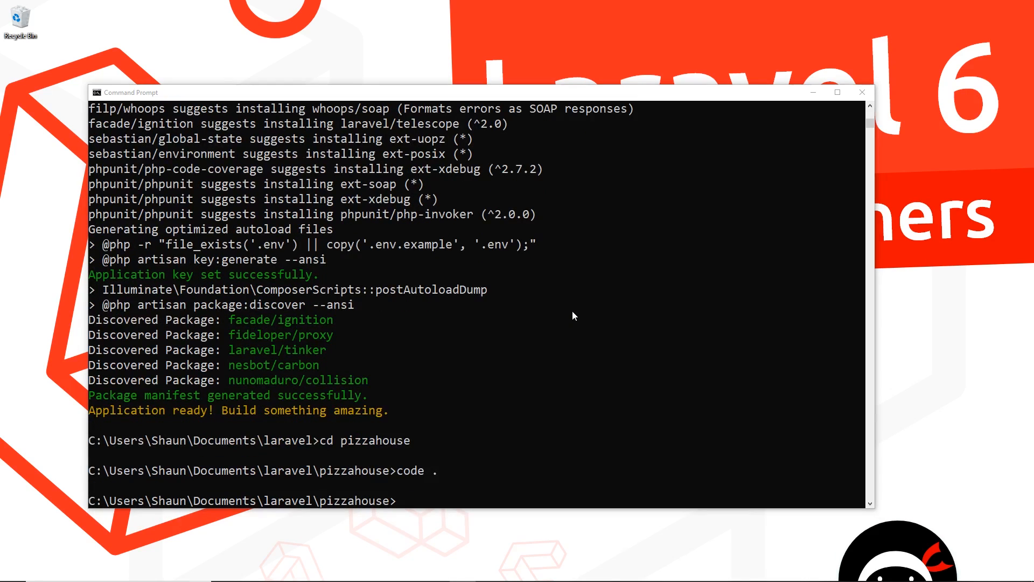
pyautogui.moveTo(572, 315)
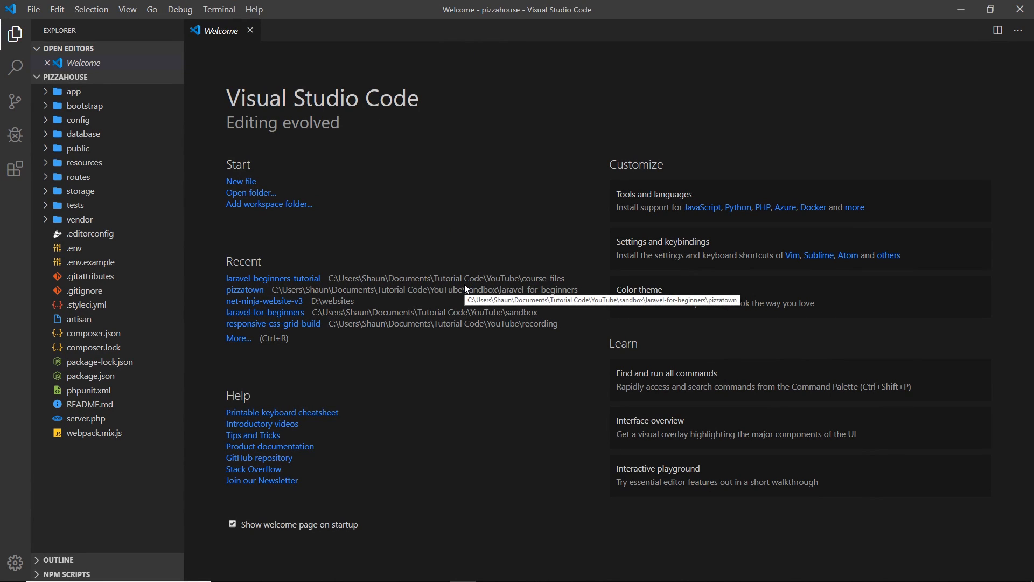
# - Close the VS Code Welcome tab for the pizzahouse project
pyautogui.click(249, 30)
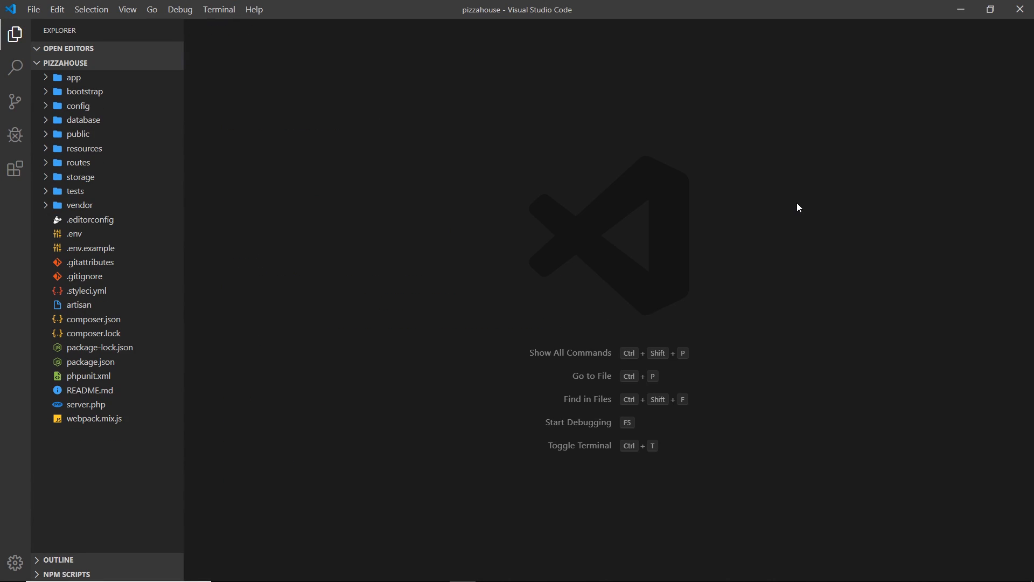
pyautogui.moveTo(655, 578)
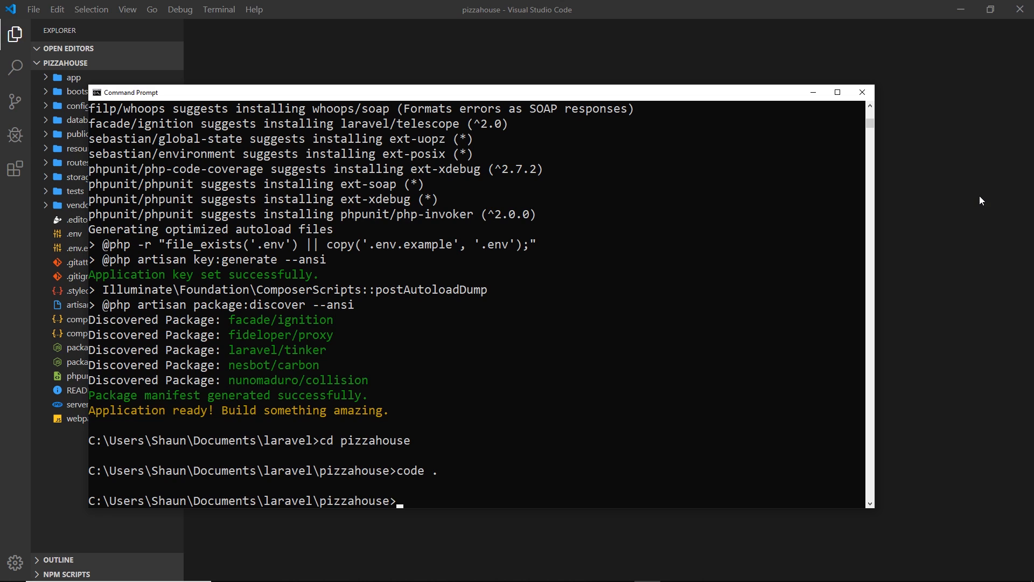
pyautogui.moveTo(434, 289)
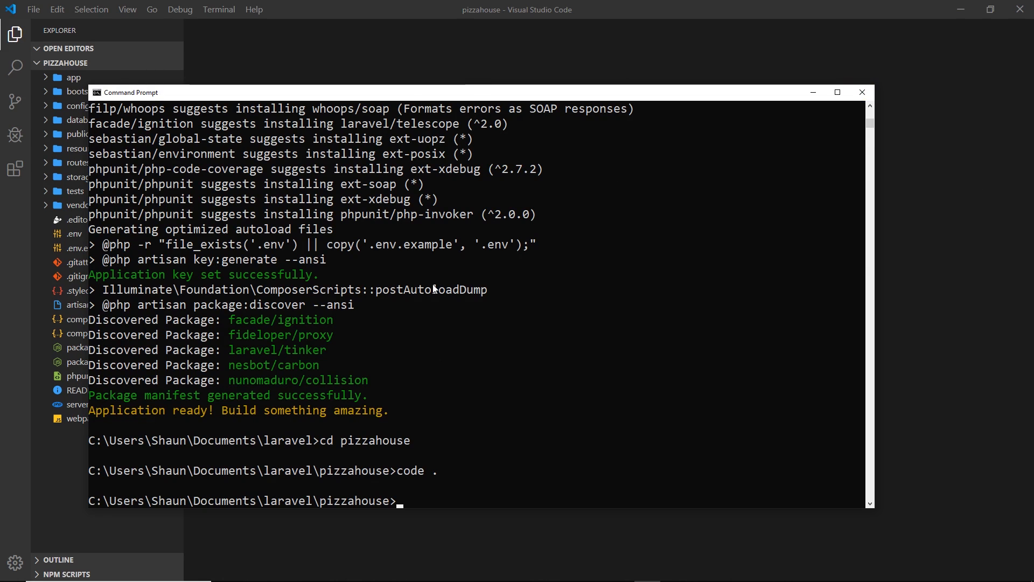
pyautogui.moveTo(479, 437)
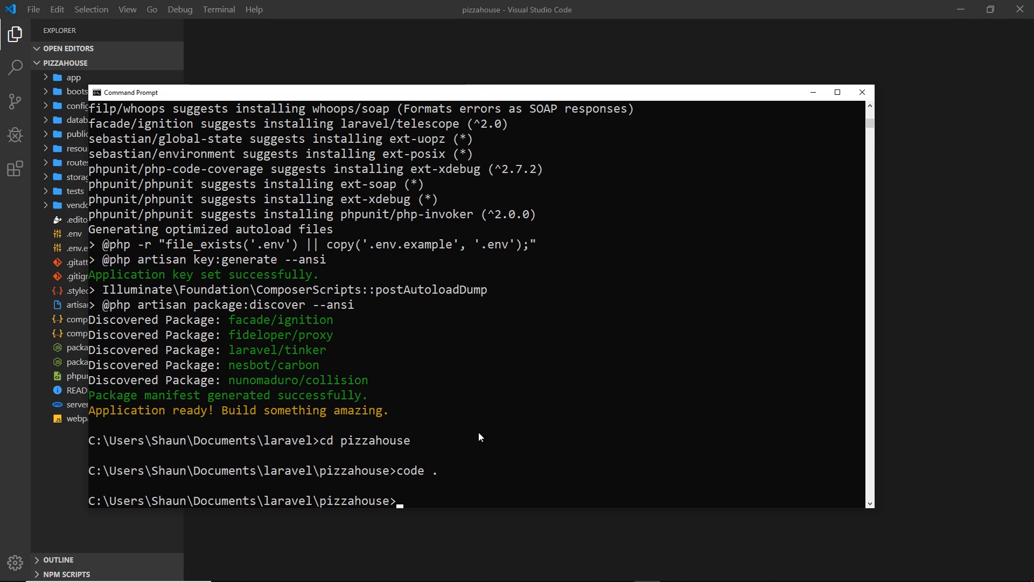
pyautogui.moveTo(859, 104)
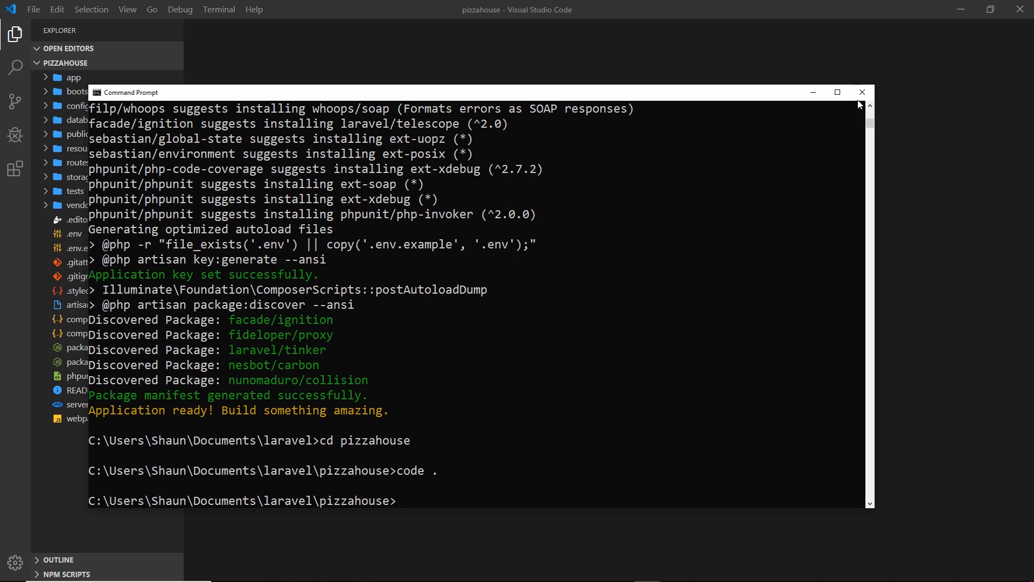
# - Close Command Prompt and run php artisan serve in VS Code's terminal at 127.0.0.1:8000
pyautogui.click(862, 92)
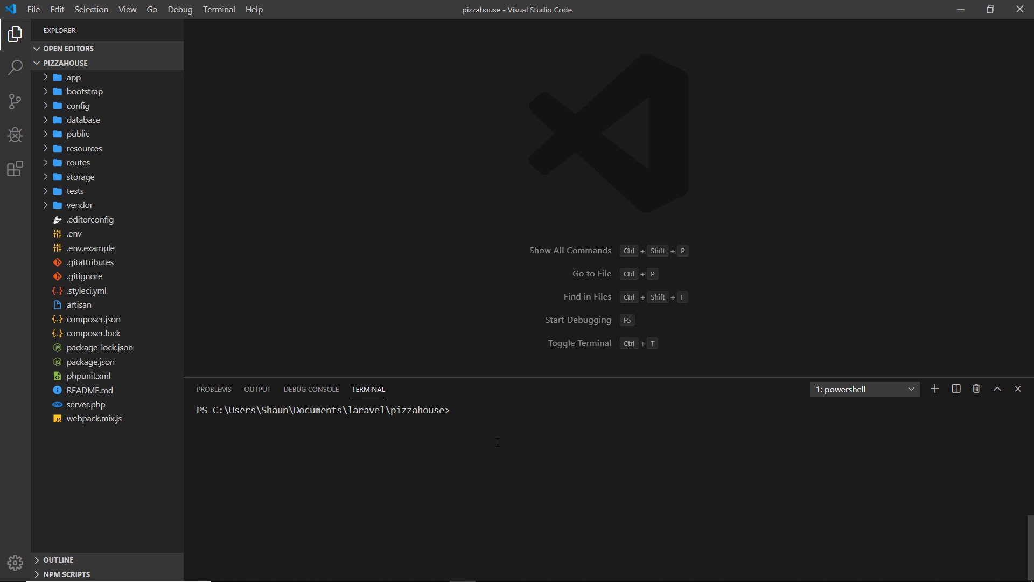
pyautogui.moveTo(103, 234)
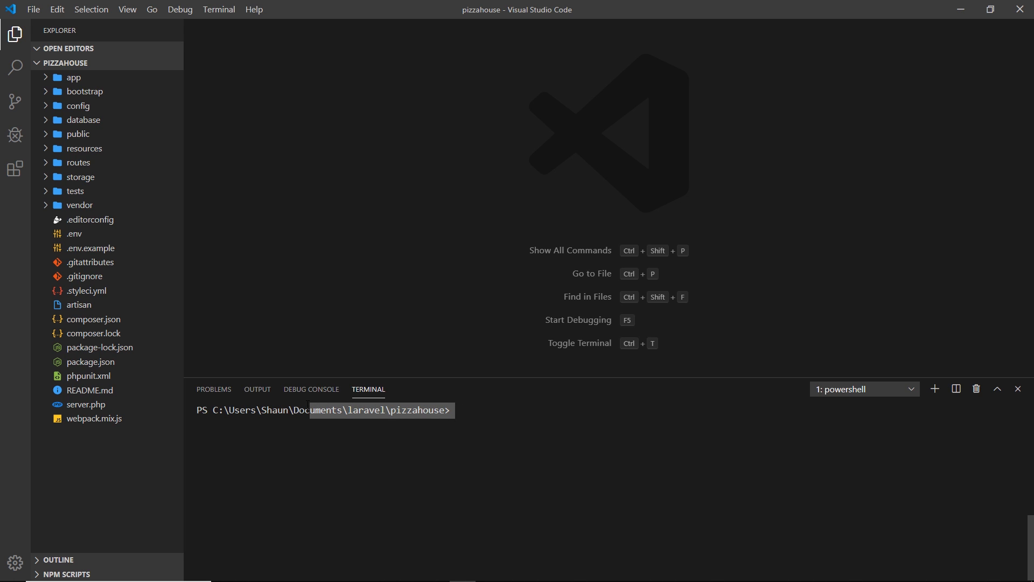
pyautogui.write('php artisa')
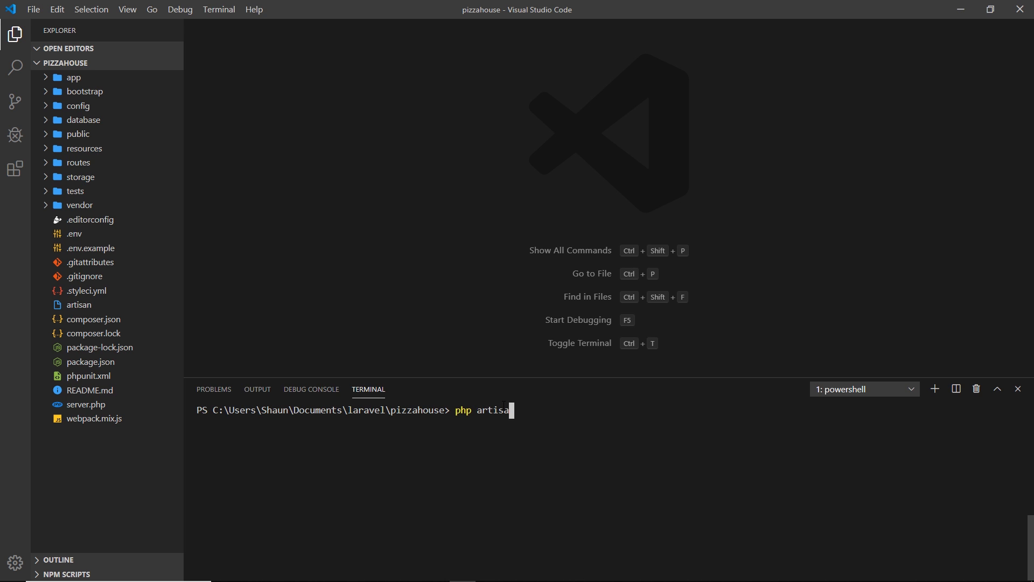
pyautogui.write('serve')
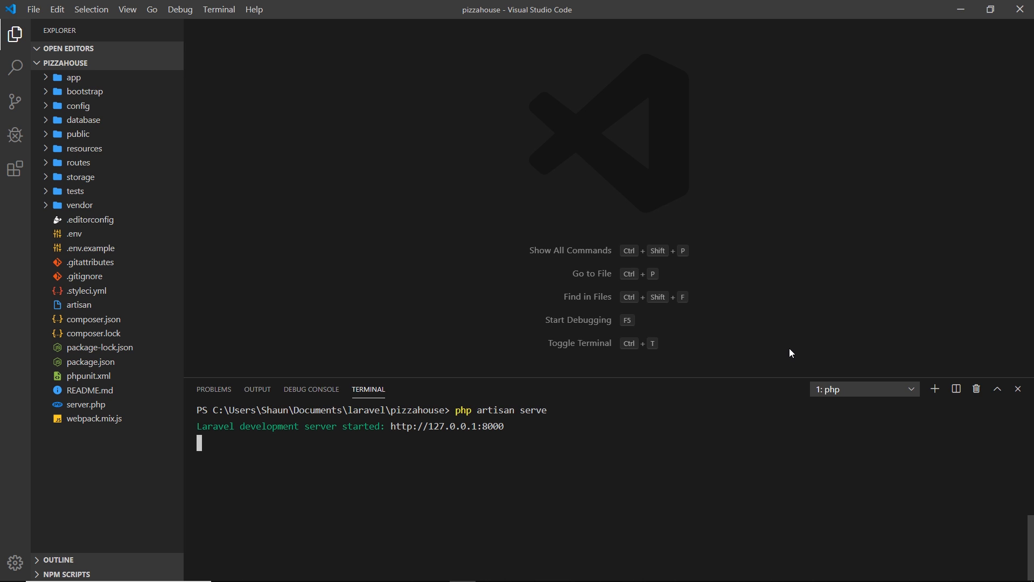
pyautogui.moveTo(473, 437)
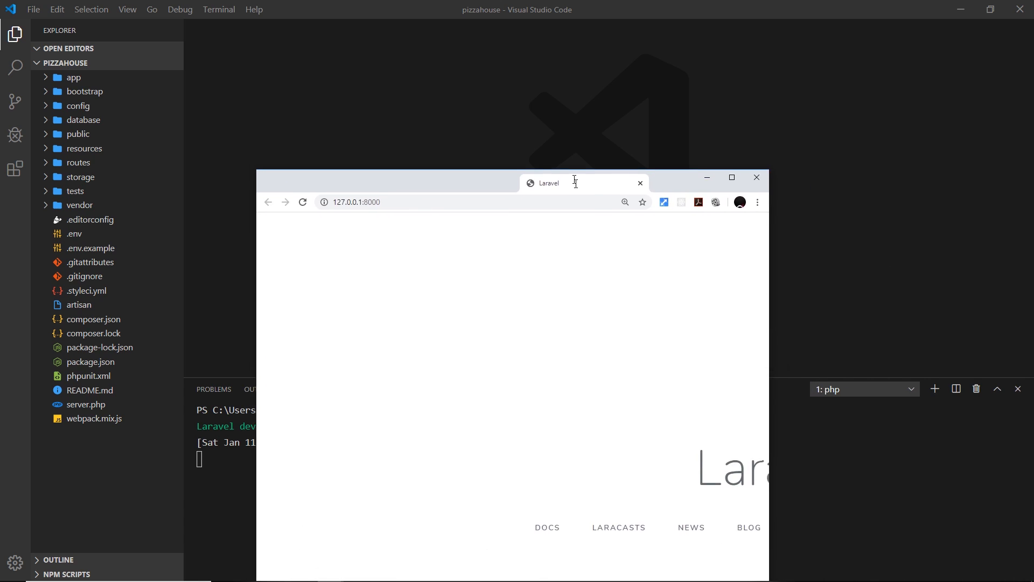
# - Maximize Chrome to view the Laravel welcome page at 127.0.0.1:8000
pyautogui.click(730, 177)
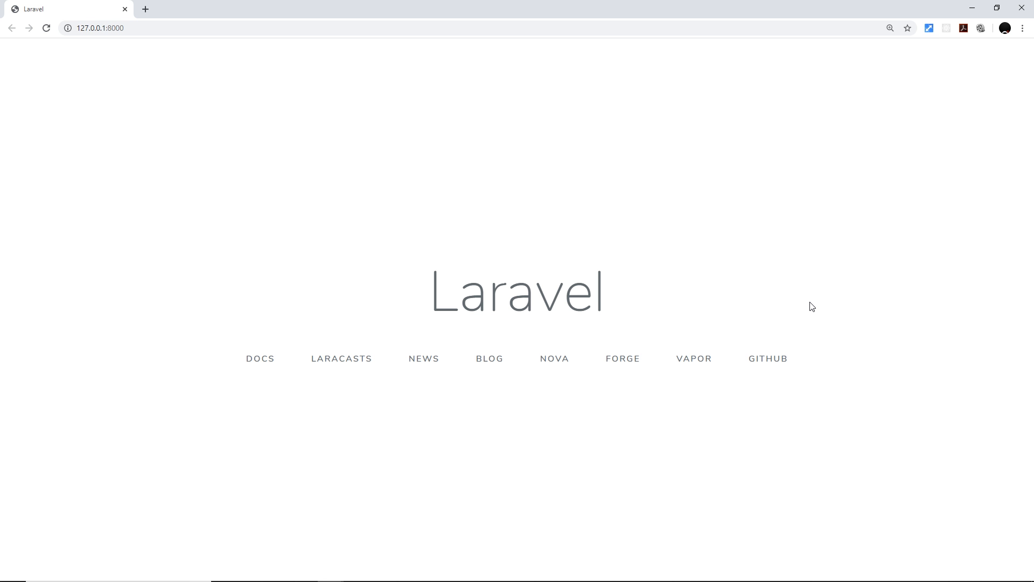
pyautogui.moveTo(952, 39)
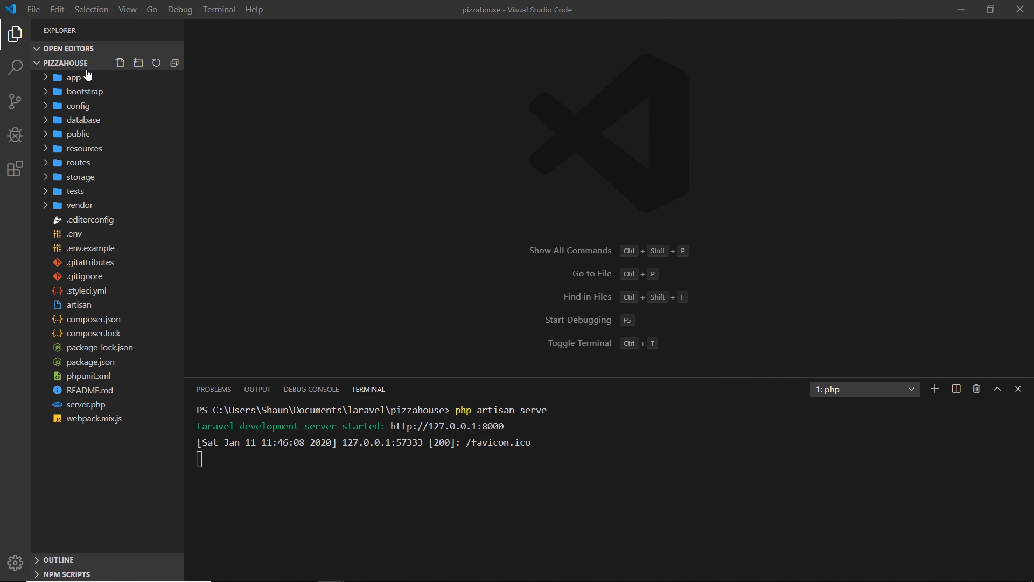
pyautogui.moveTo(89, 91)
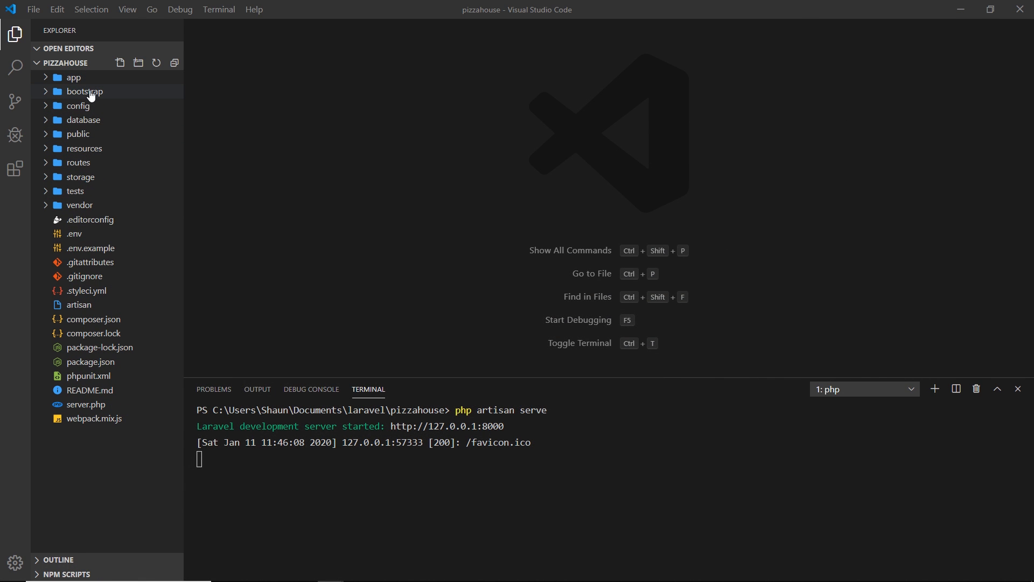
pyautogui.moveTo(510, 212)
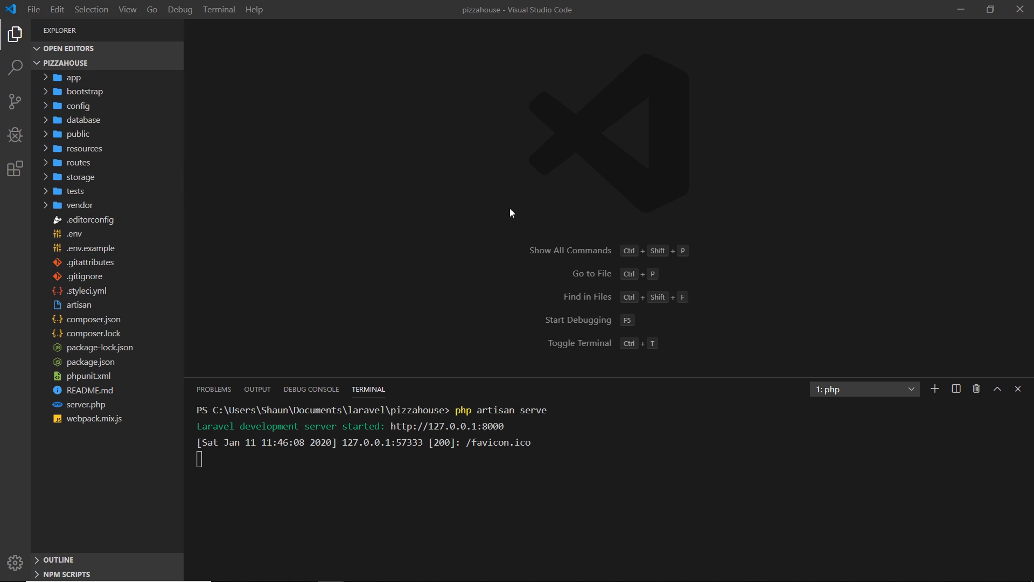